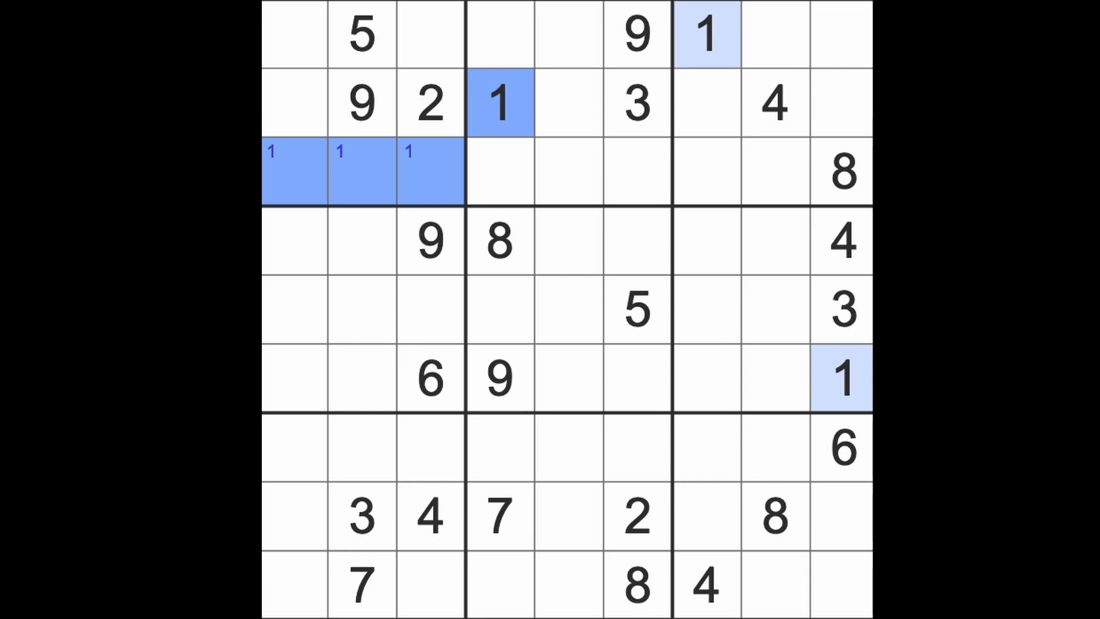
mouse_move(659, 491)
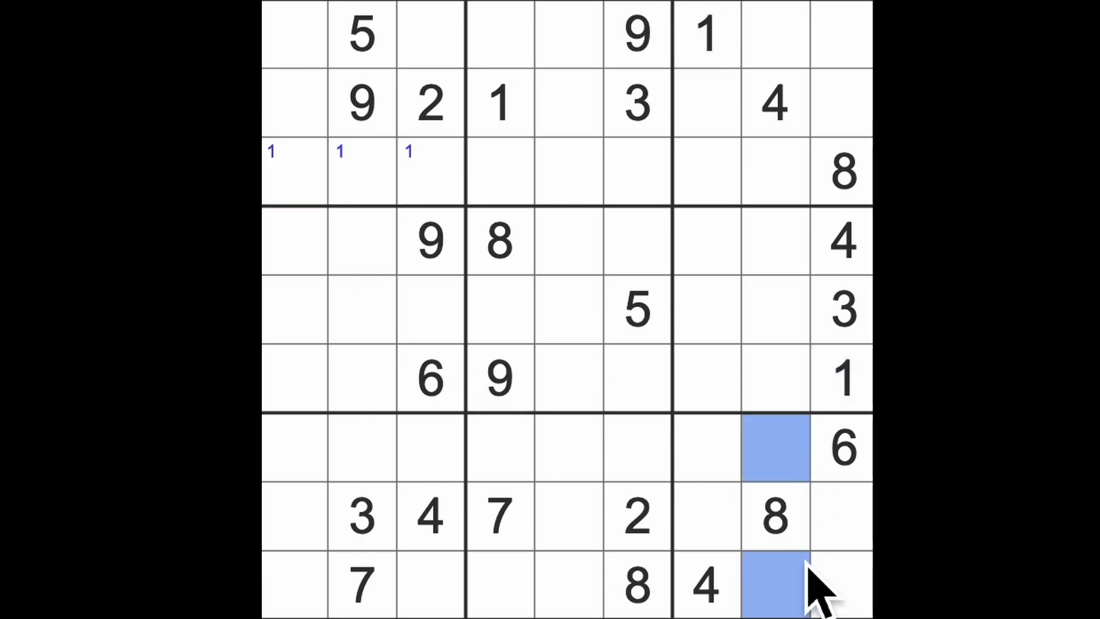
- Pencil candidate 1 into r7c8 and r9c8, then highlight the placed 3s
type("1")
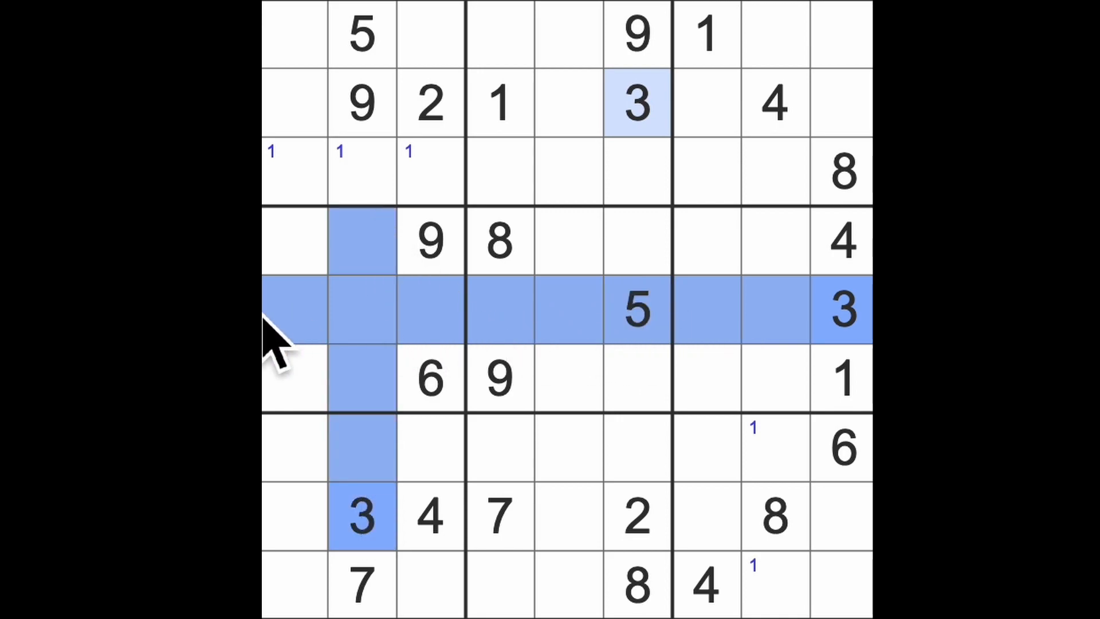
left_click(293, 377)
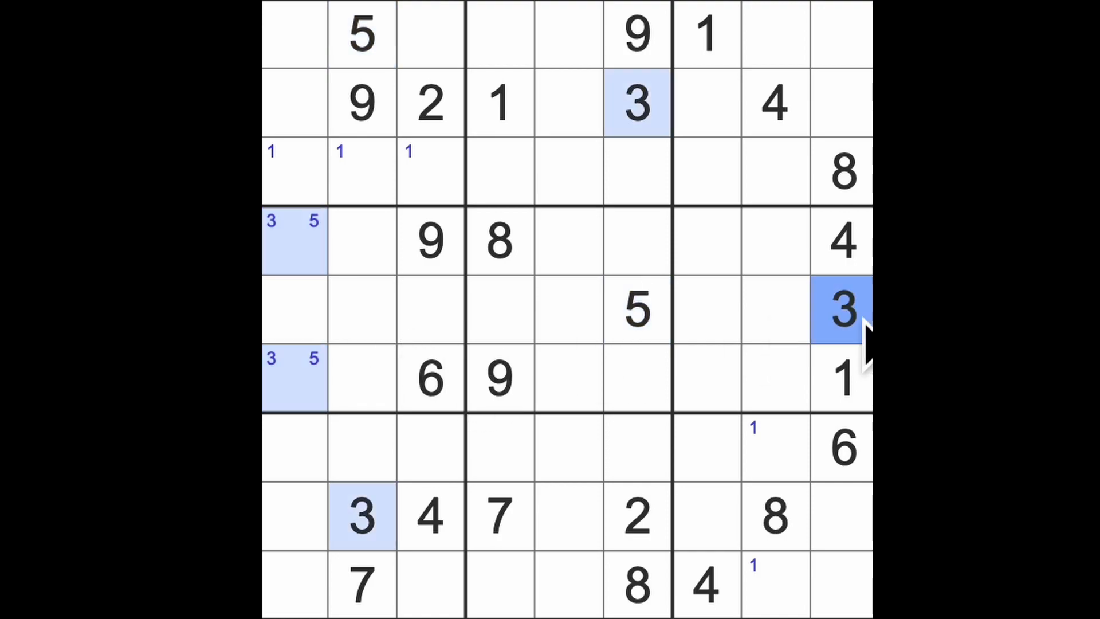
mouse_move(842, 309)
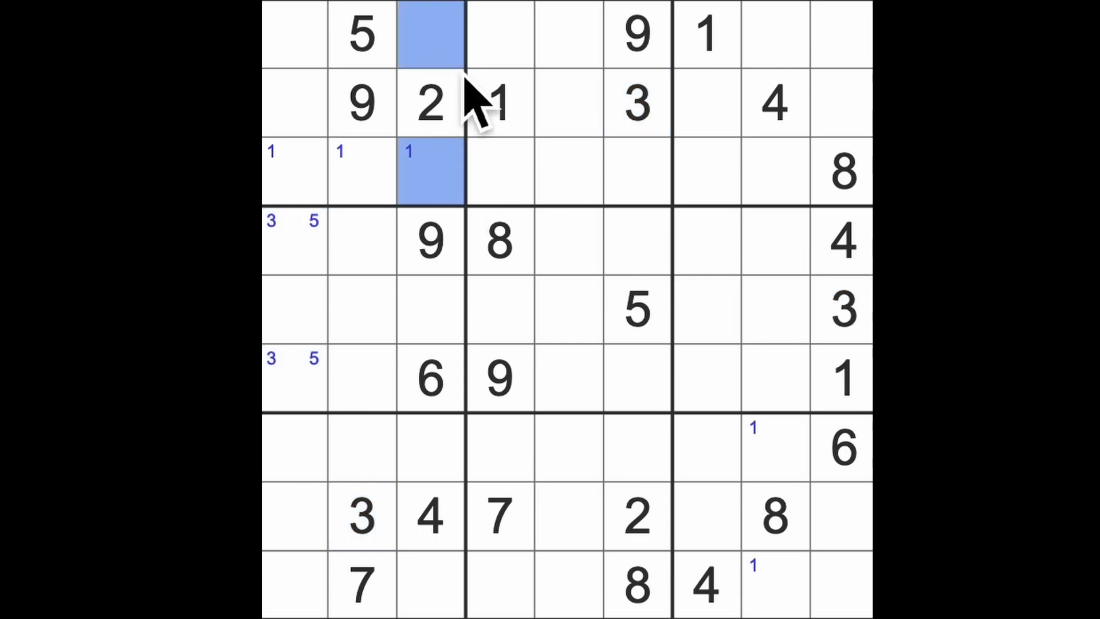
- Pencil 3 into column 3's top-box and column 4 cells, and 5 into r7c3, r9c3
key("3")
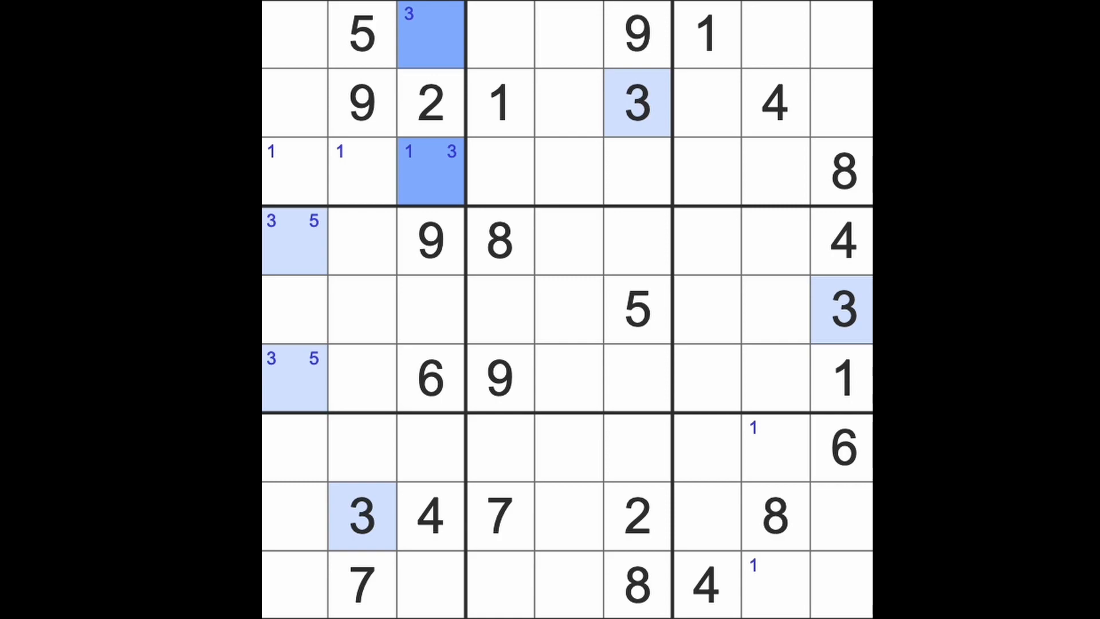
left_click(569, 241)
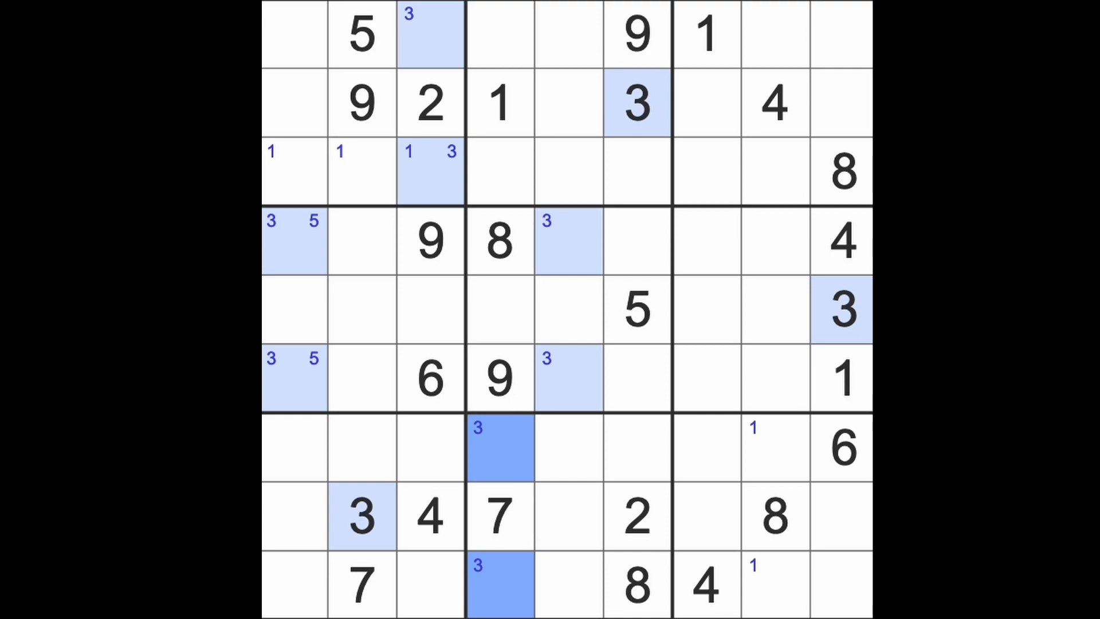
mouse_move(754, 182)
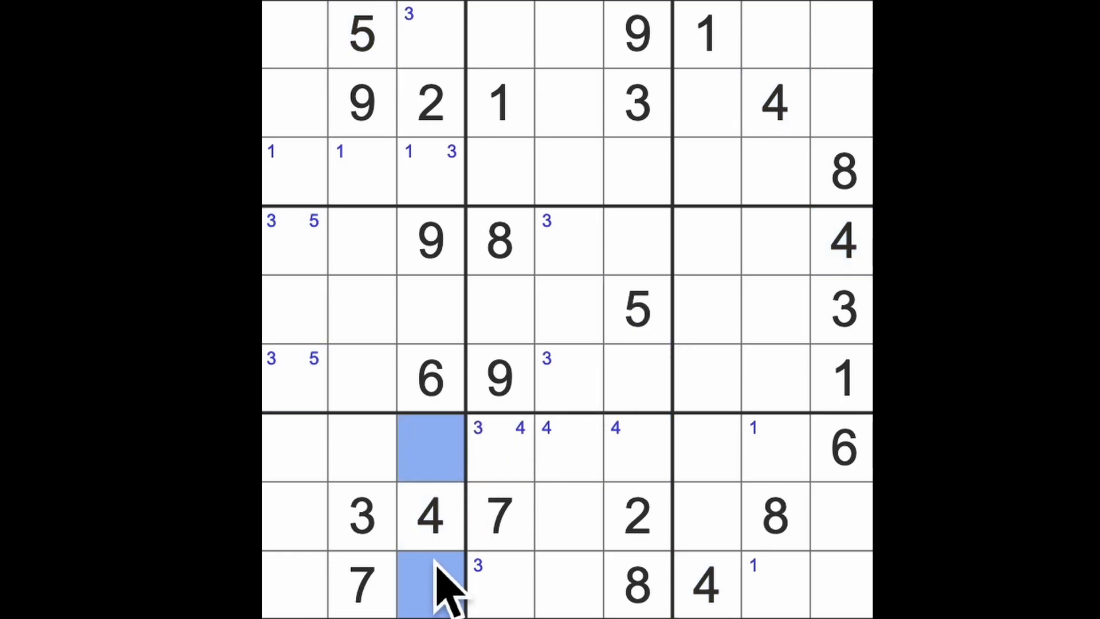
type("5")
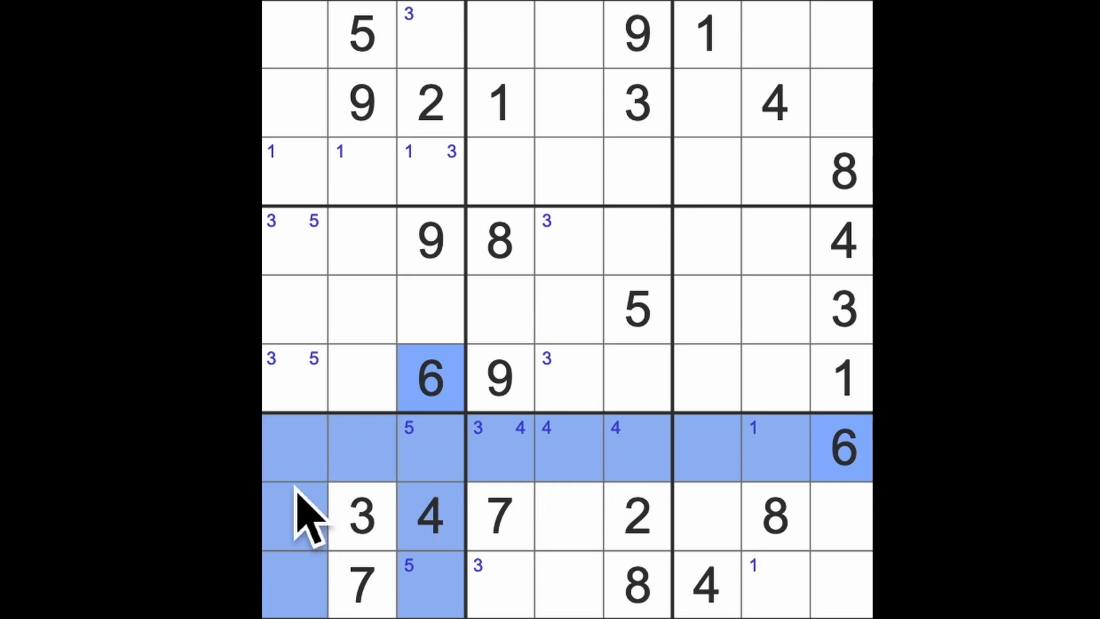
- Place 6 in r3c2 and pencil candidate 7 into the row 5 cells
left_click(431, 103)
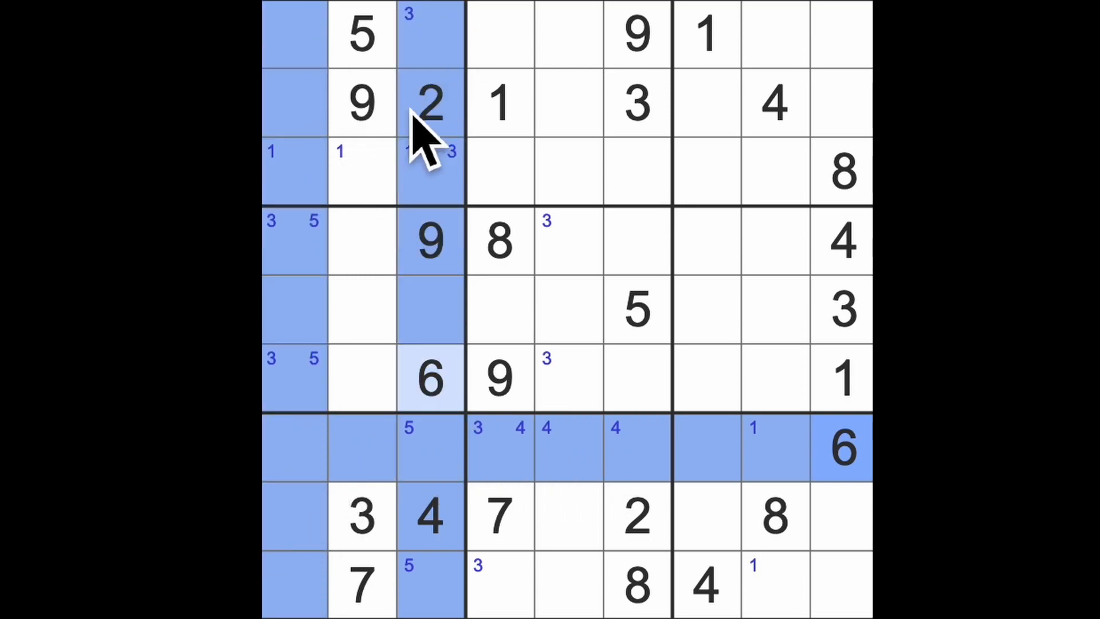
left_click(361, 172)
type("6")
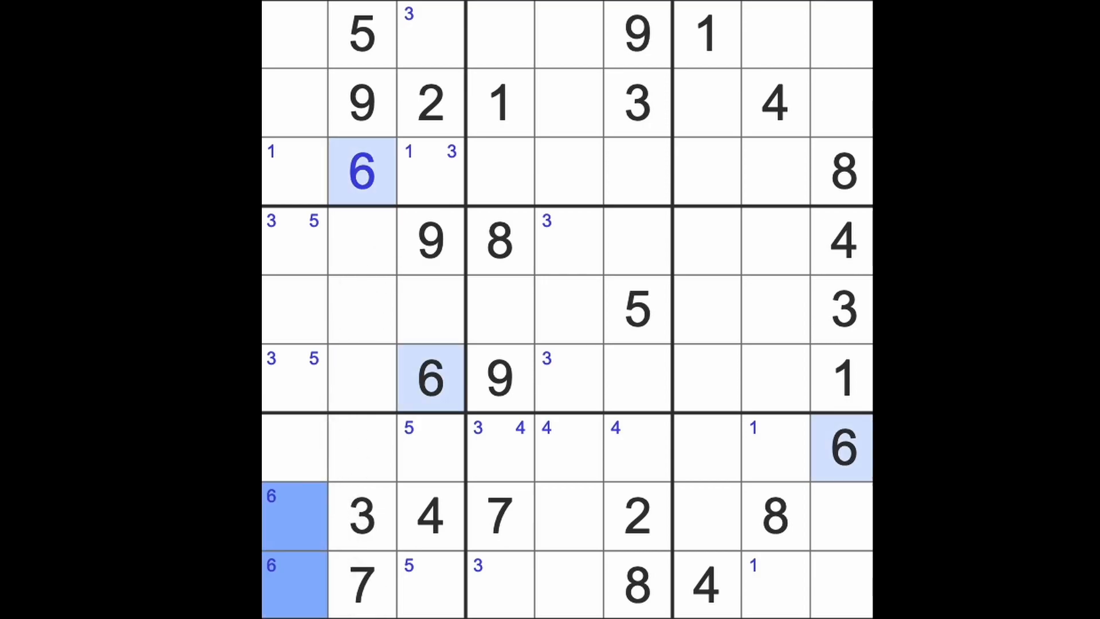
mouse_move(470, 491)
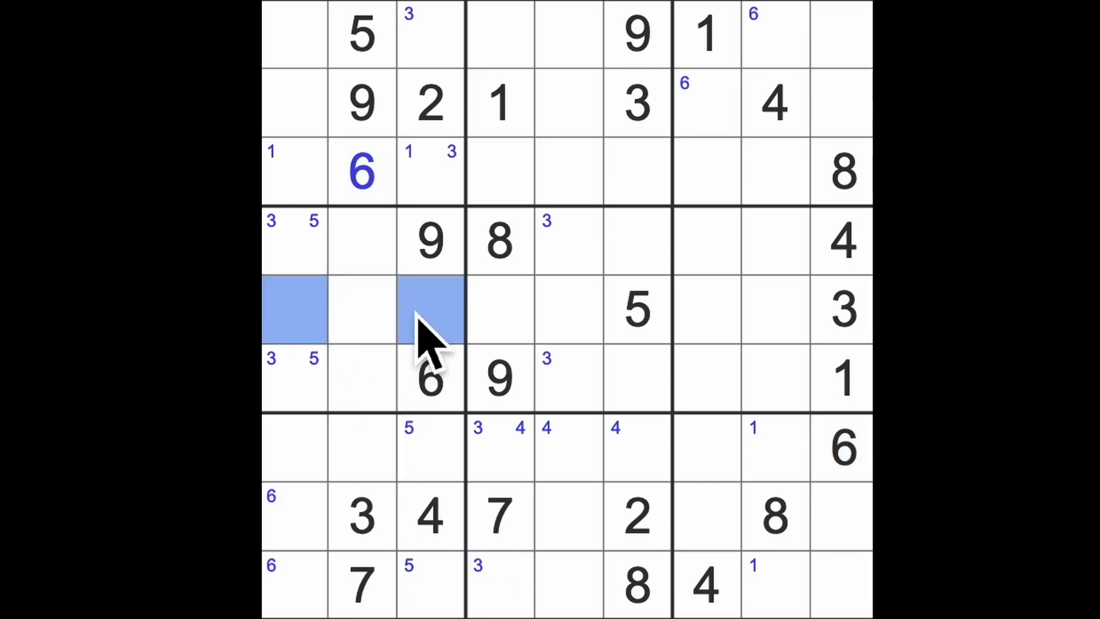
left_click(430, 309)
type("7")
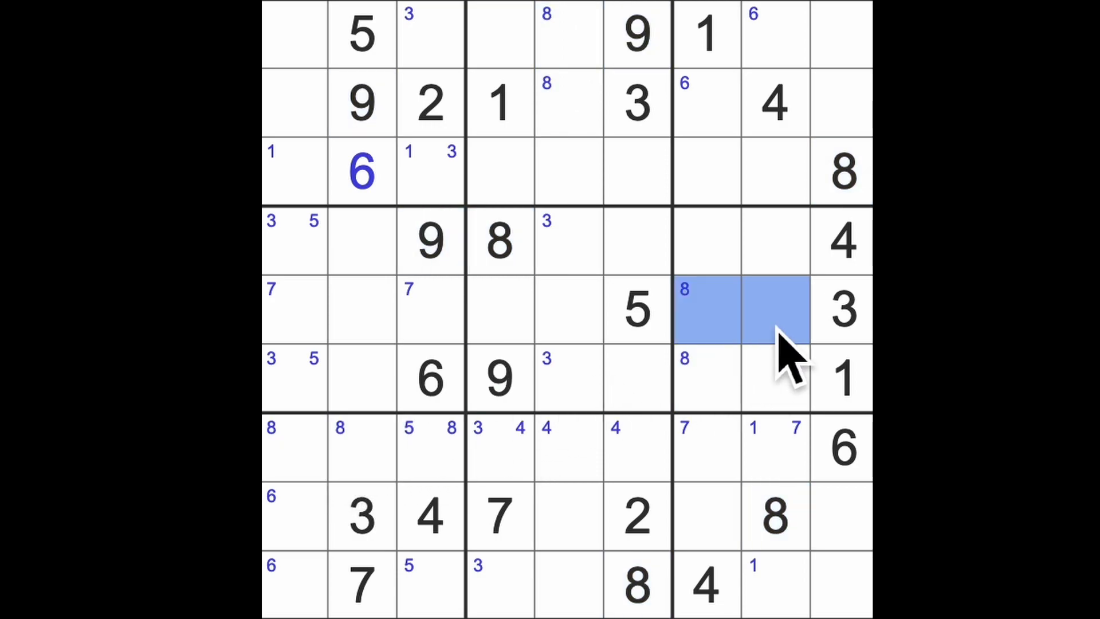
- Pencil 9 into the row 5 and column 1 candidate cells, then highlight the 1s
left_click(774, 310)
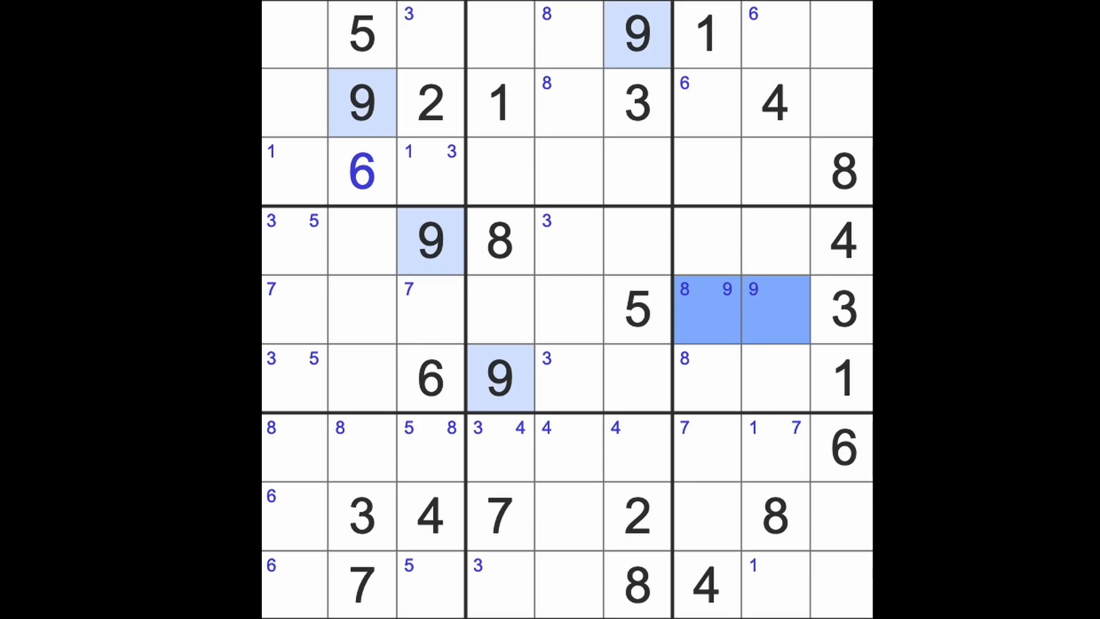
left_click(569, 449)
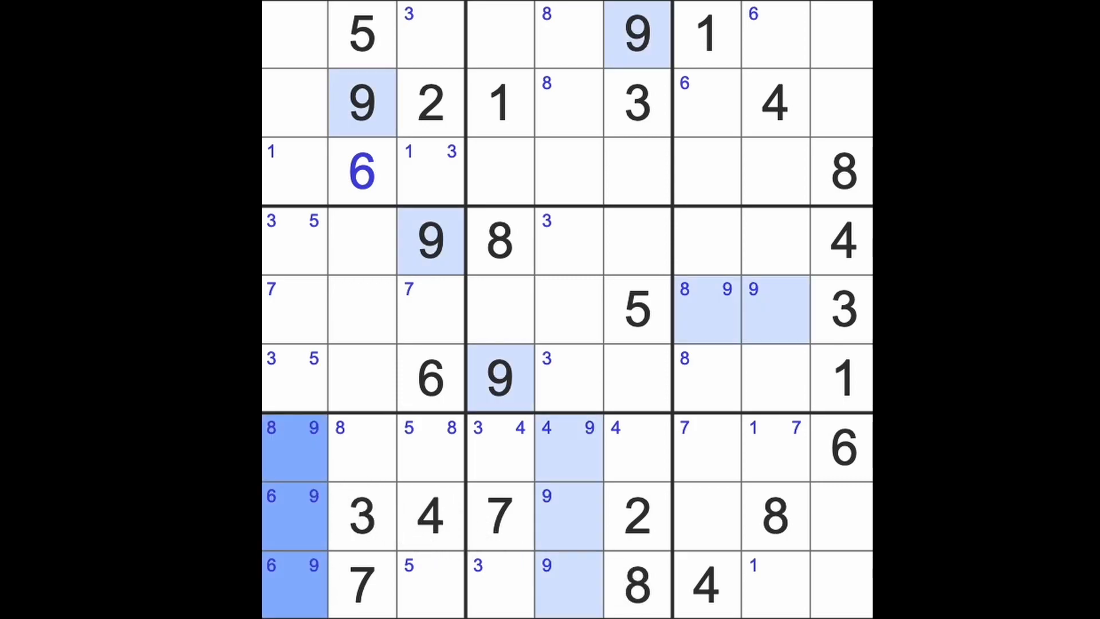
mouse_move(778, 224)
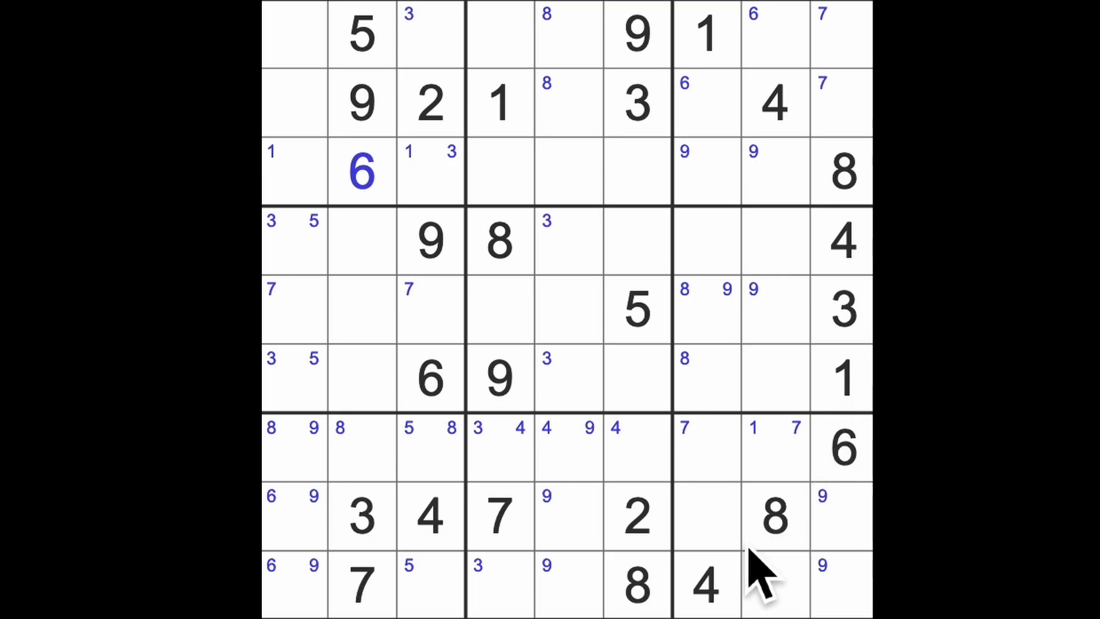
left_click(498, 378)
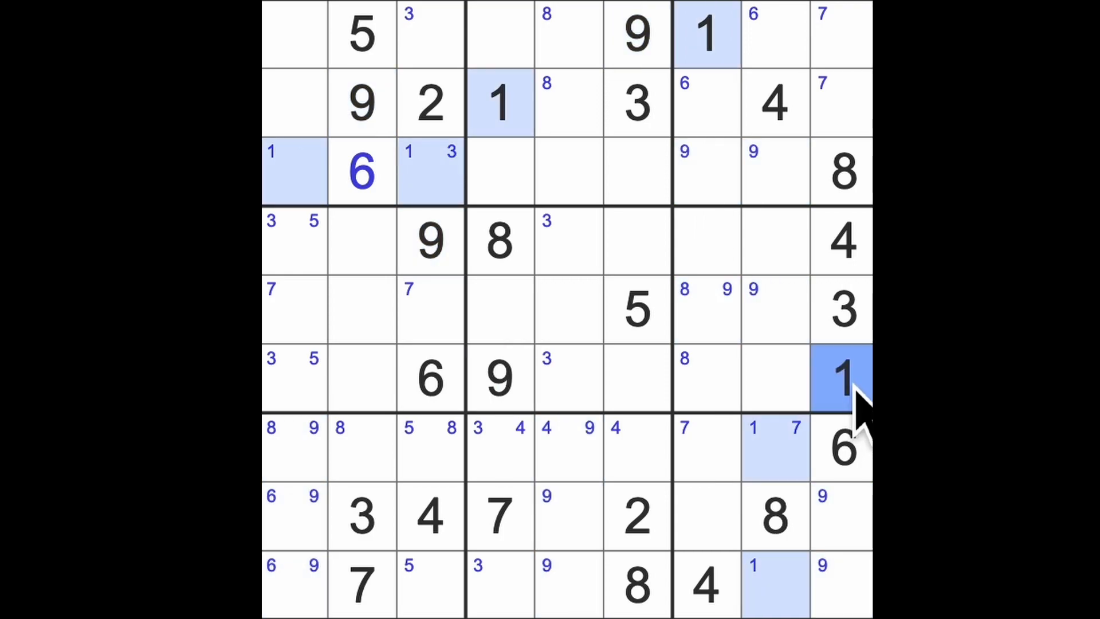
mouse_move(860, 407)
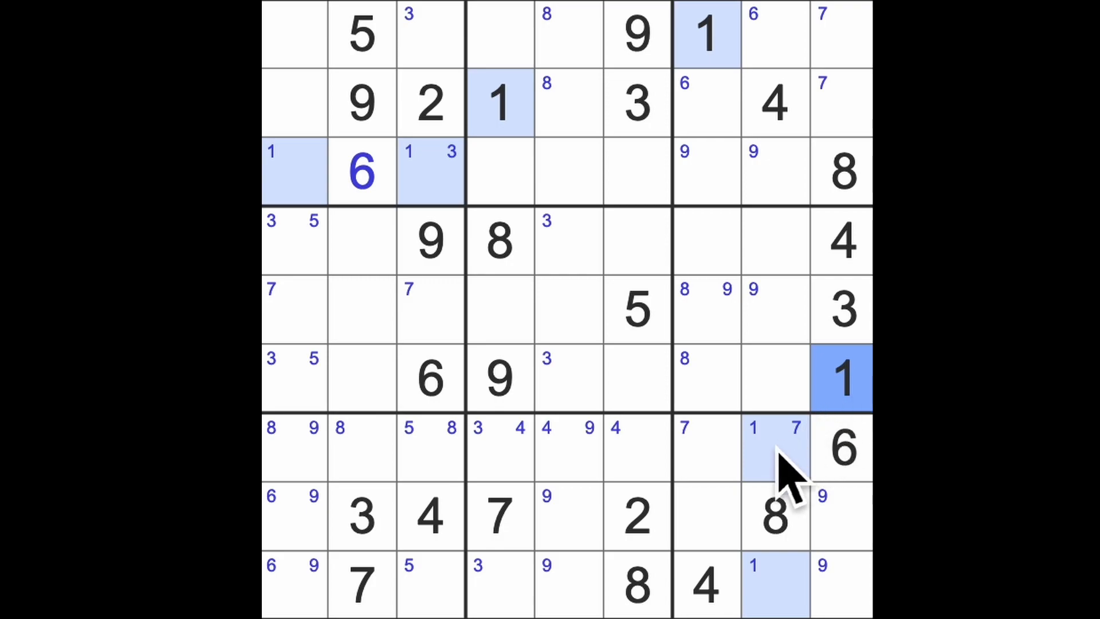
- Highlight the 3s and 4s, then pencil 4 into r1c1, r3c1, r5c2 and r6c2
left_click(634, 516)
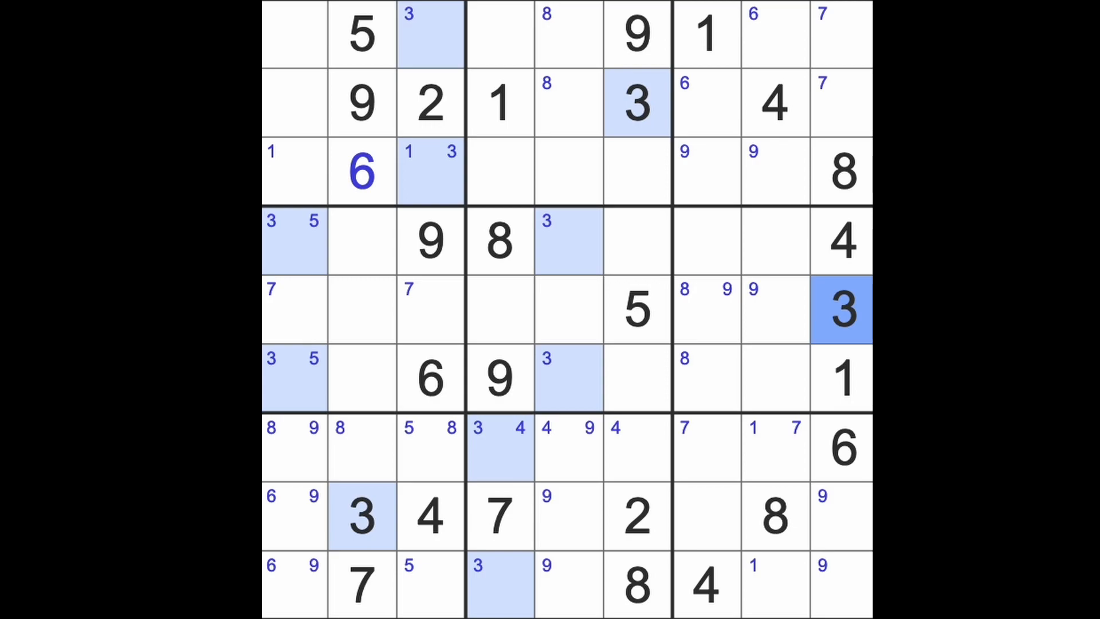
left_click(705, 583)
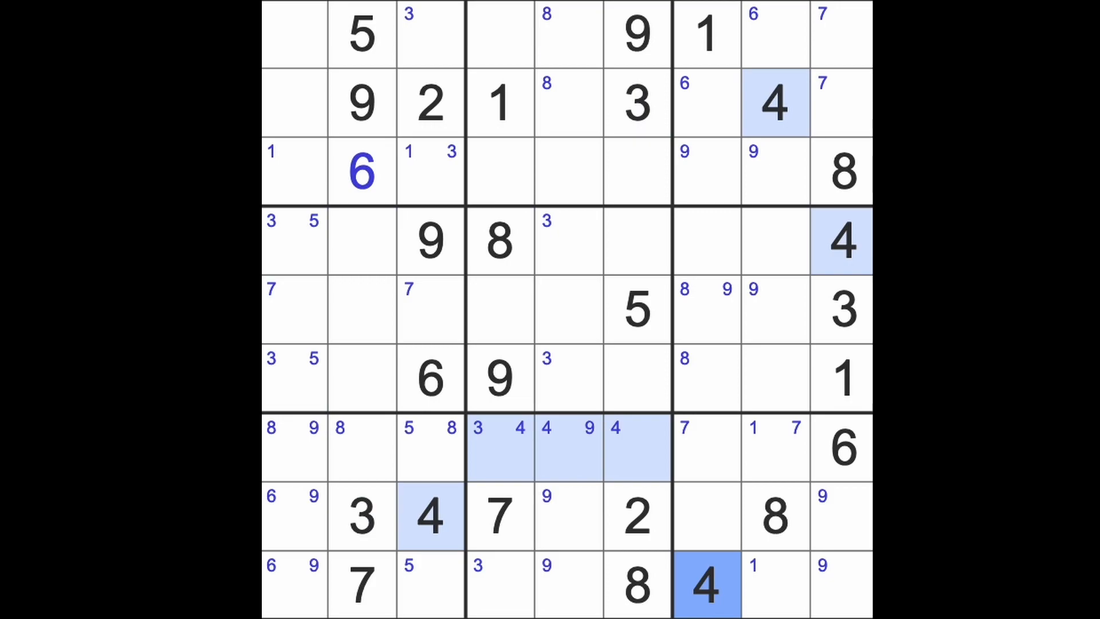
left_click(294, 34)
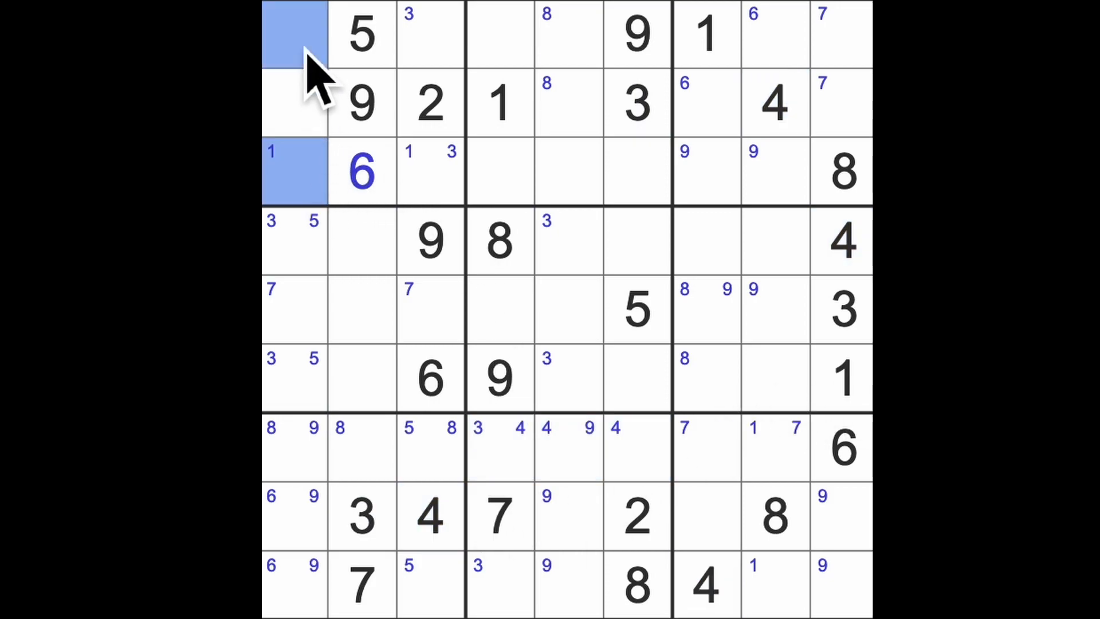
type("4")
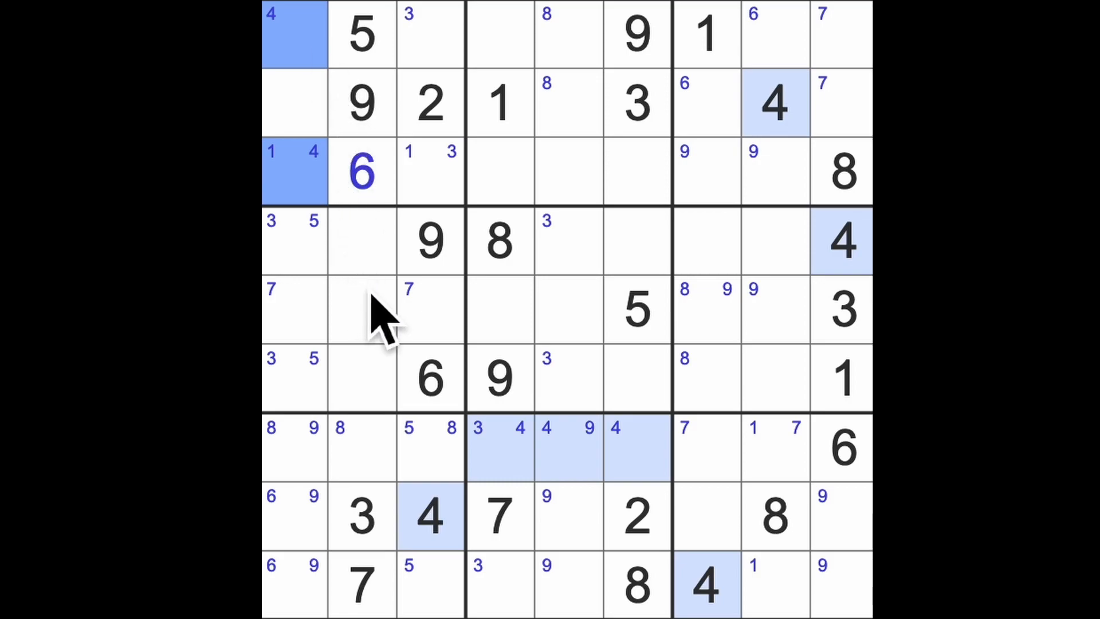
left_click(361, 309)
type("4")
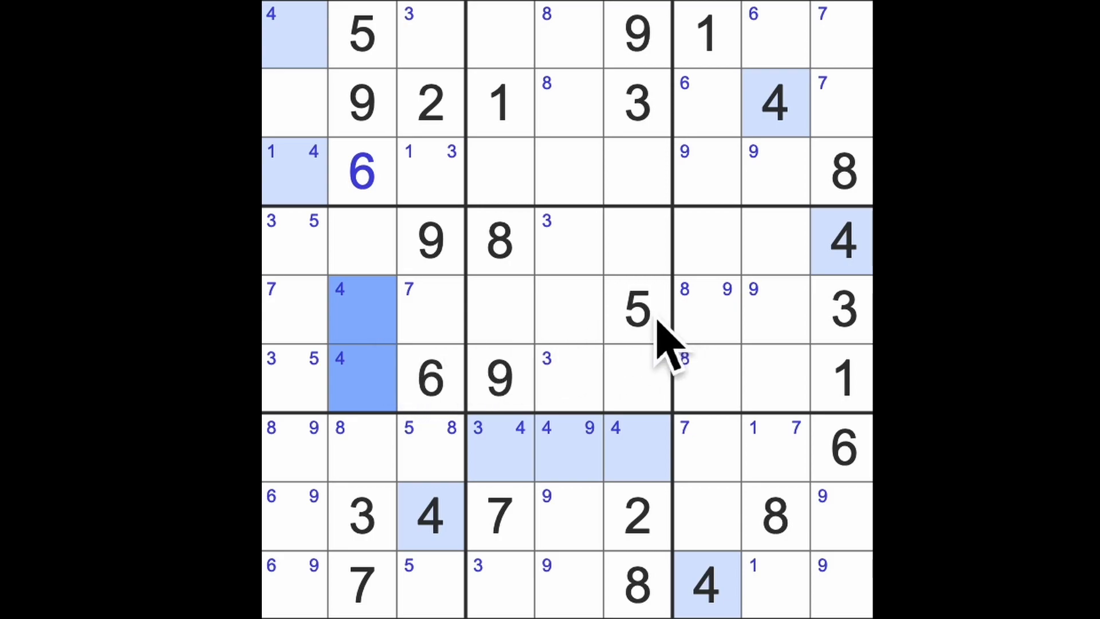
left_click(637, 309)
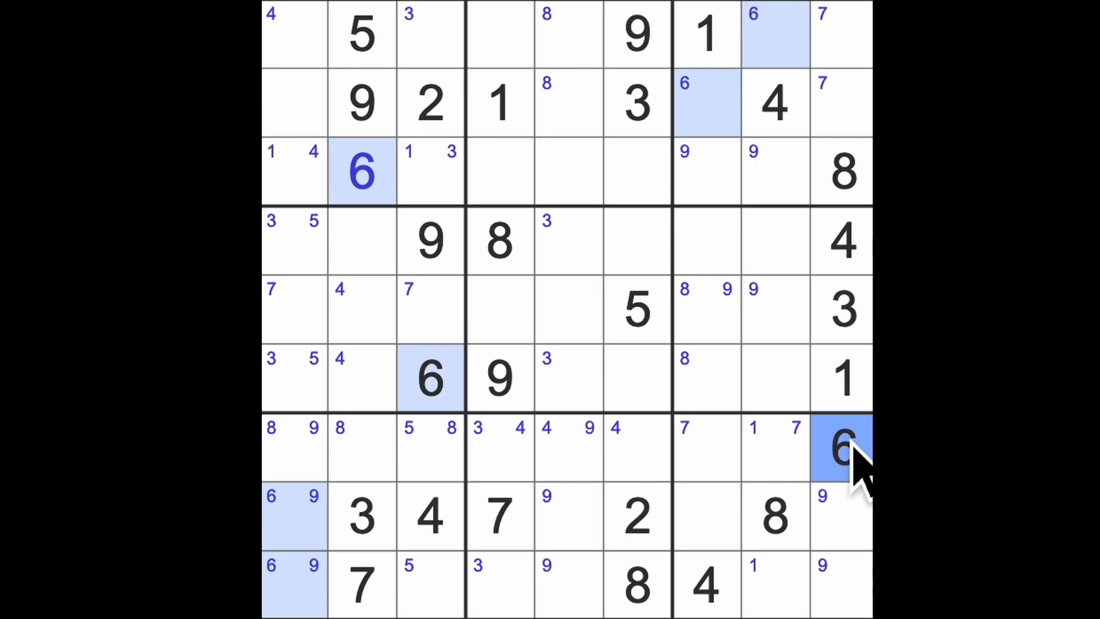
mouse_move(828, 575)
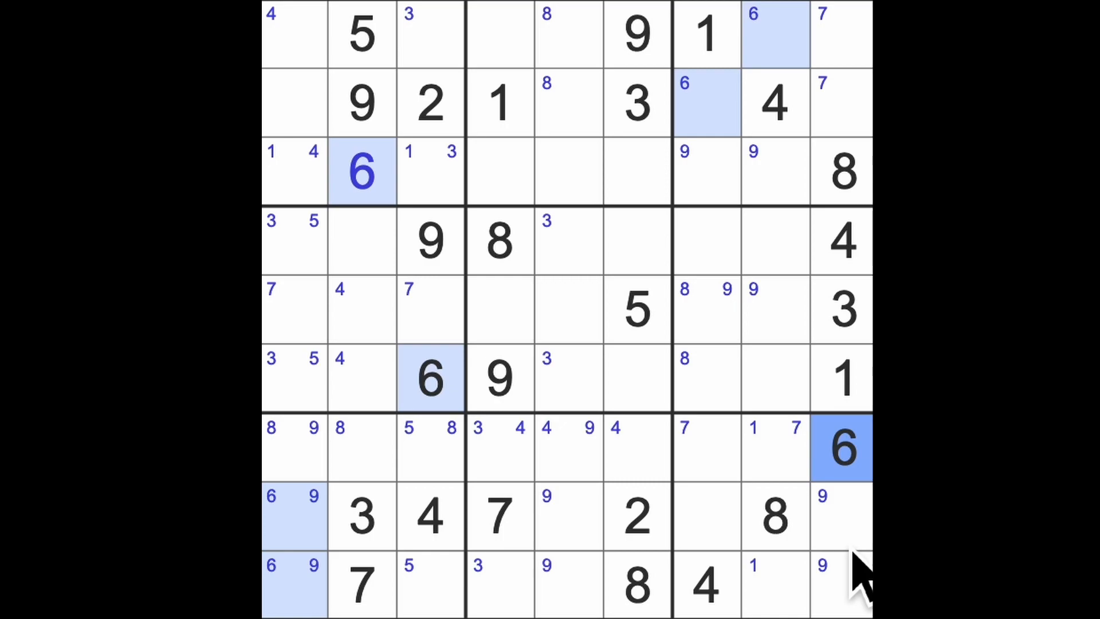
mouse_move(741, 533)
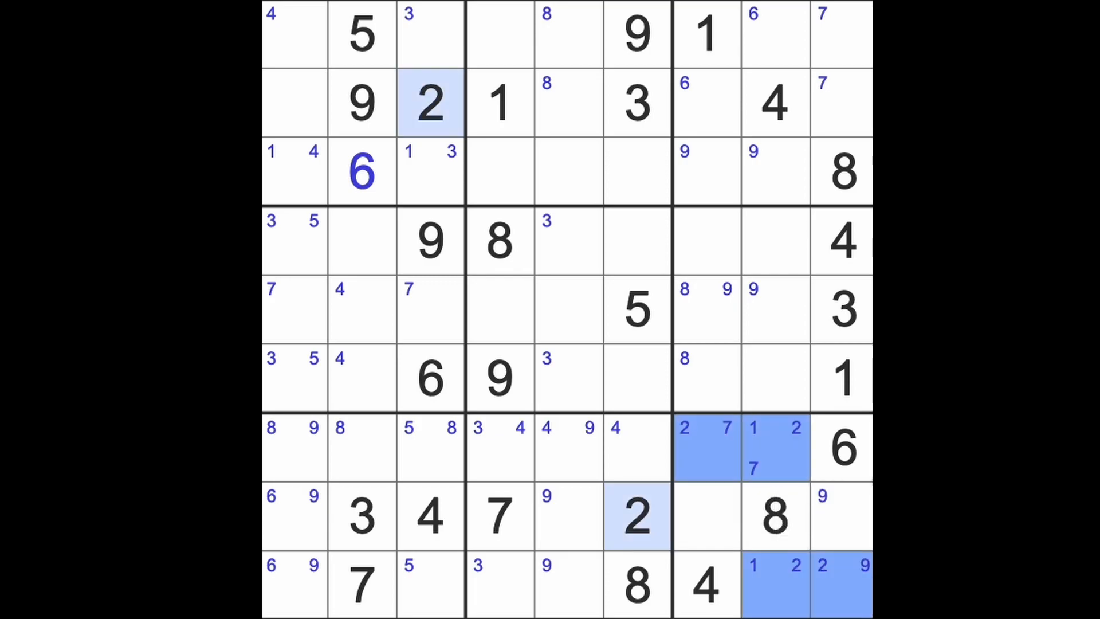
mouse_move(849, 336)
type("3 ")
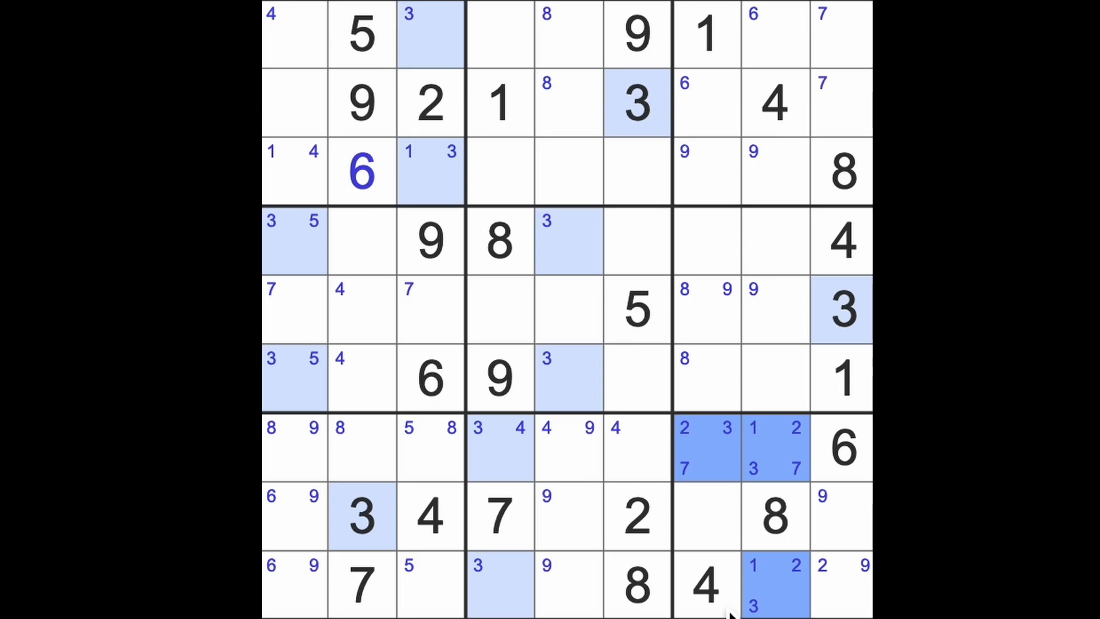
mouse_move(835, 498)
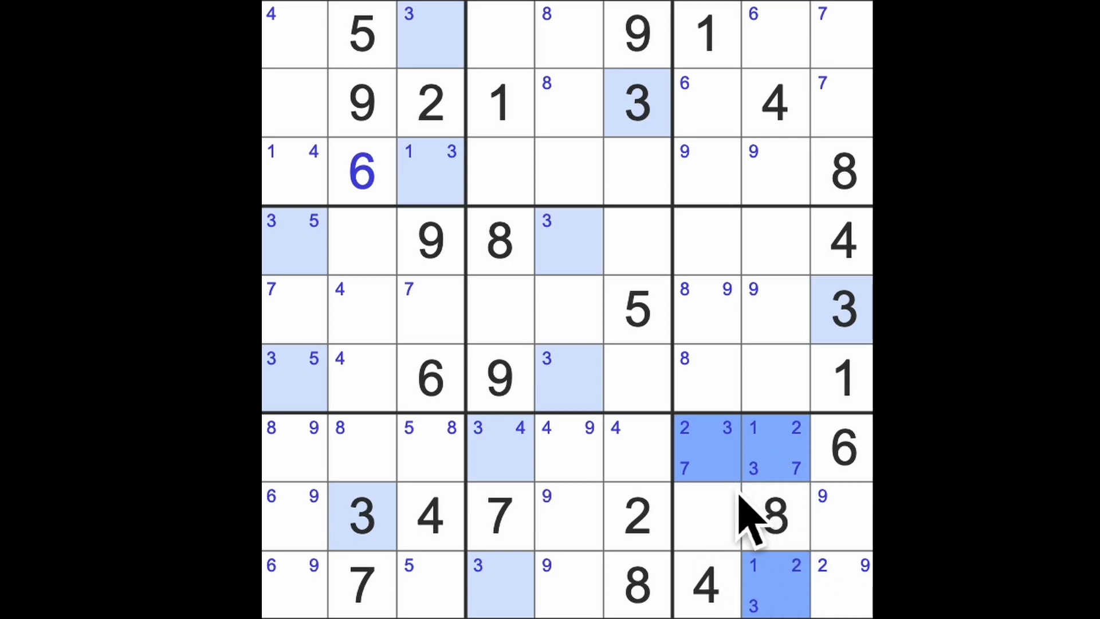
mouse_move(793, 505)
type("5")
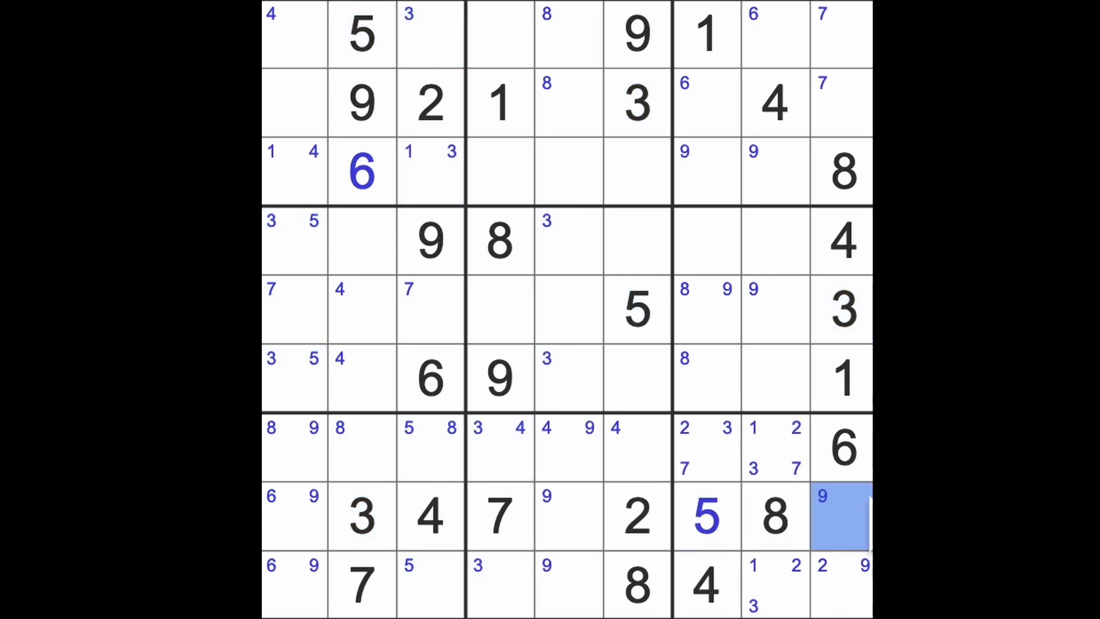
- Place 9 in a bottom-right cell, highlight every 9, and select r2c9 to fill
type("9")
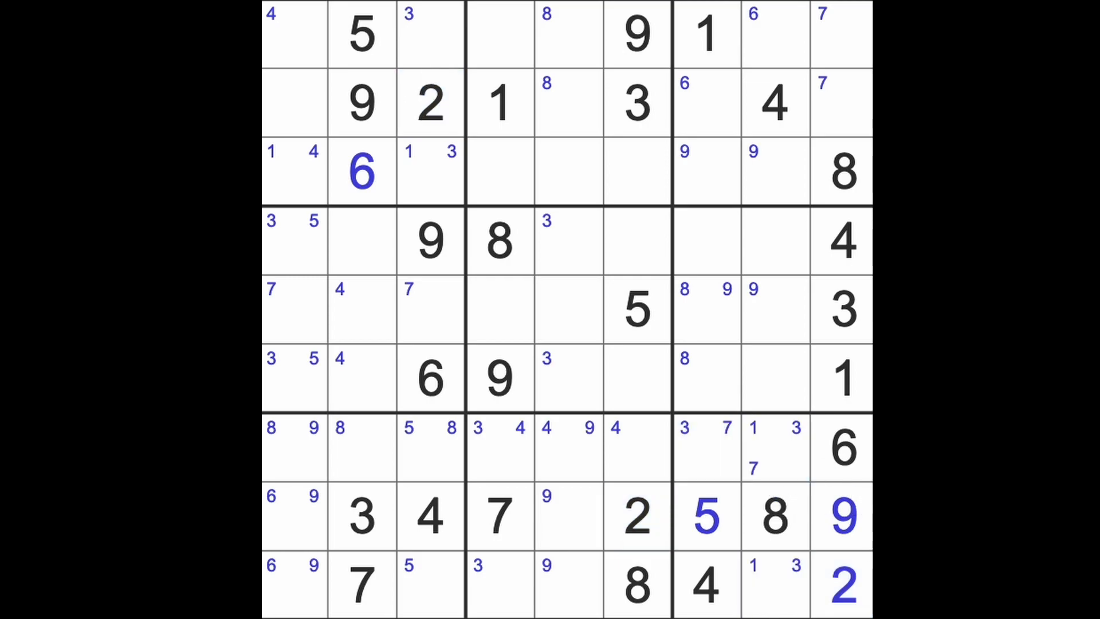
mouse_move(862, 540)
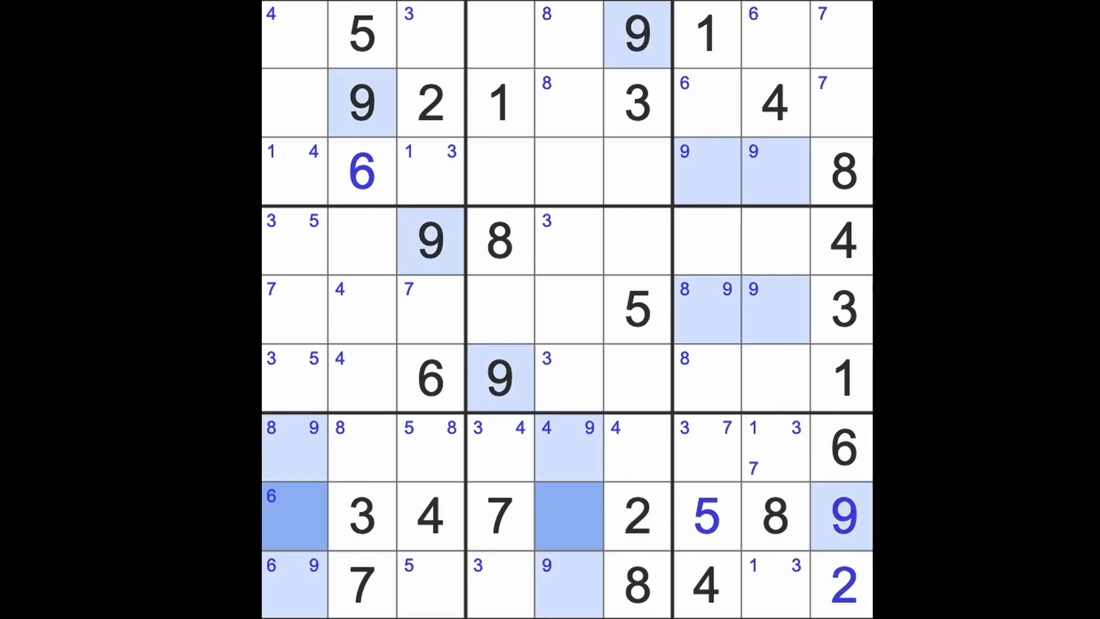
left_click(841, 515)
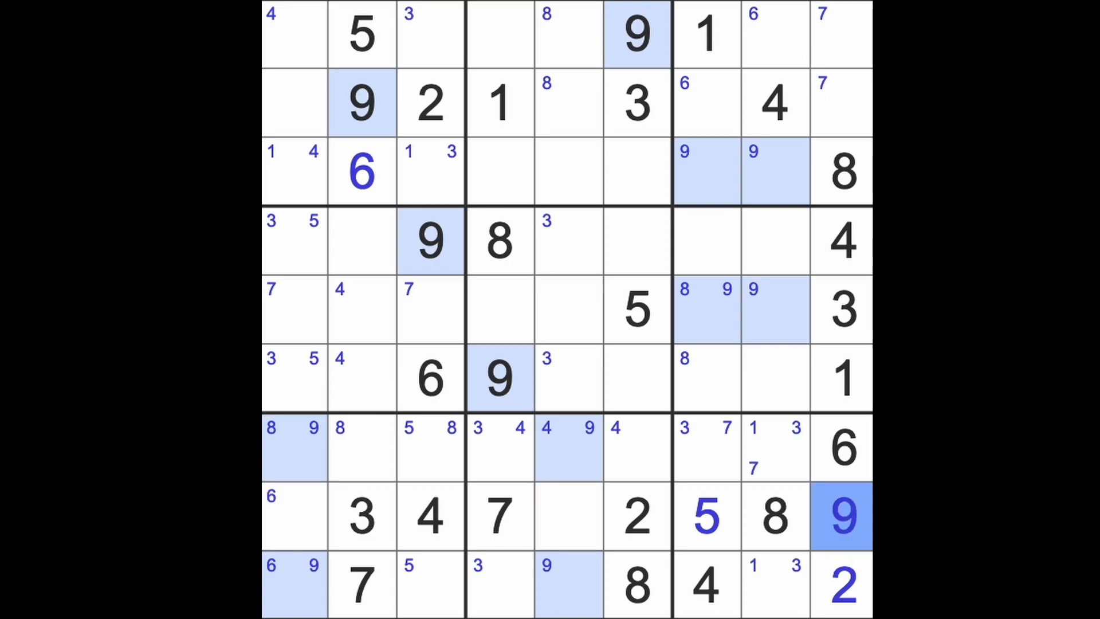
mouse_move(859, 147)
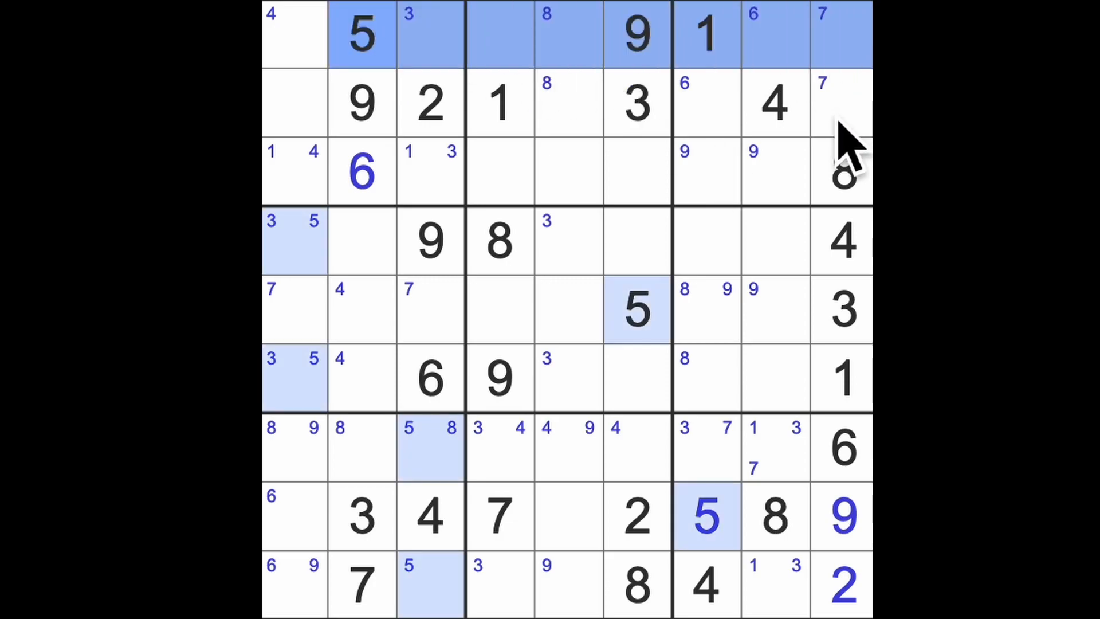
left_click(842, 103)
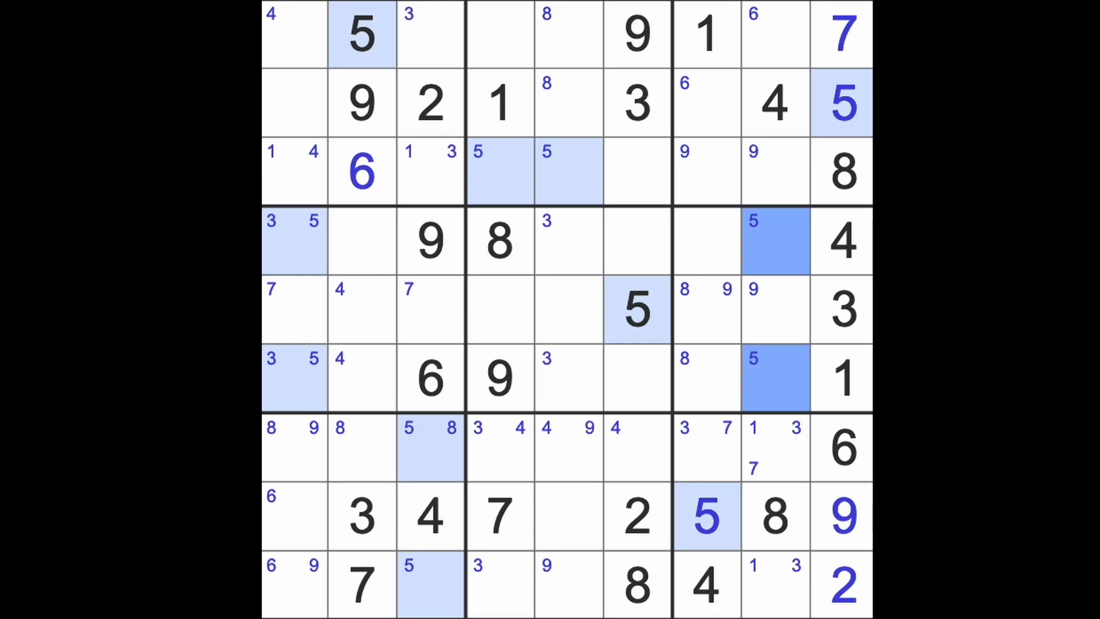
- Pencil 2 into r7c1 and r7c2 while highlighting the 5s, 7s and 8s
left_click(706, 34)
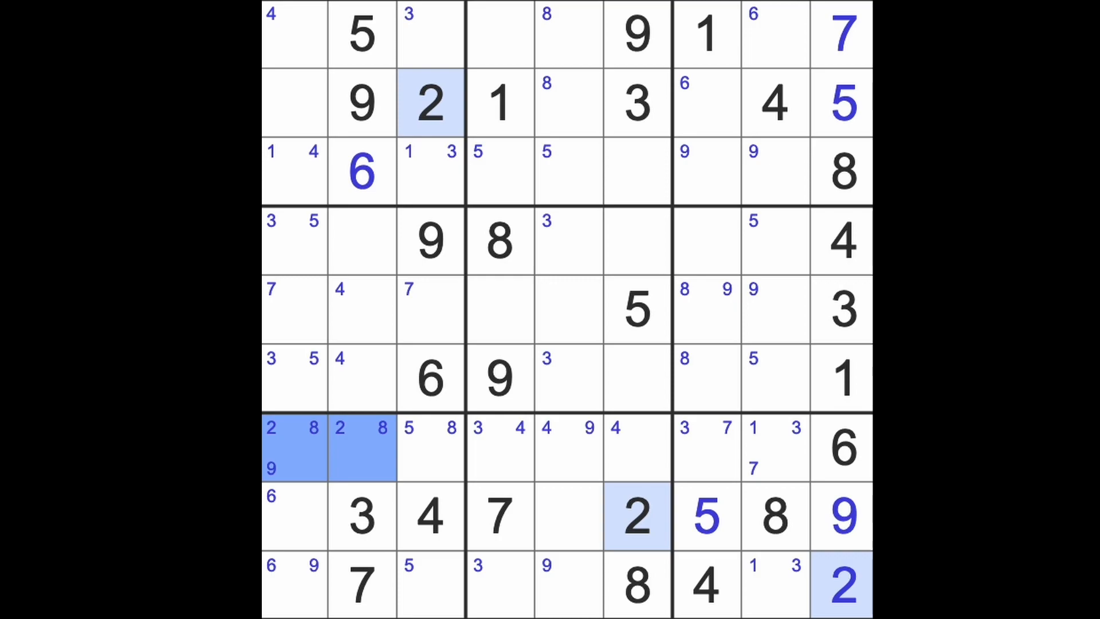
mouse_move(344, 519)
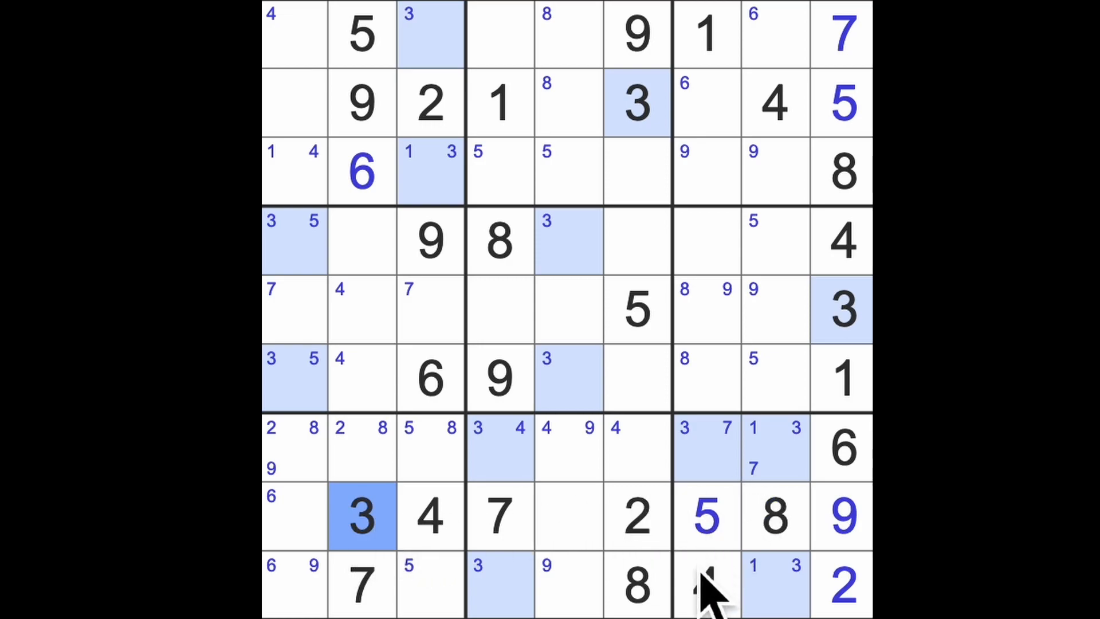
left_click(707, 585)
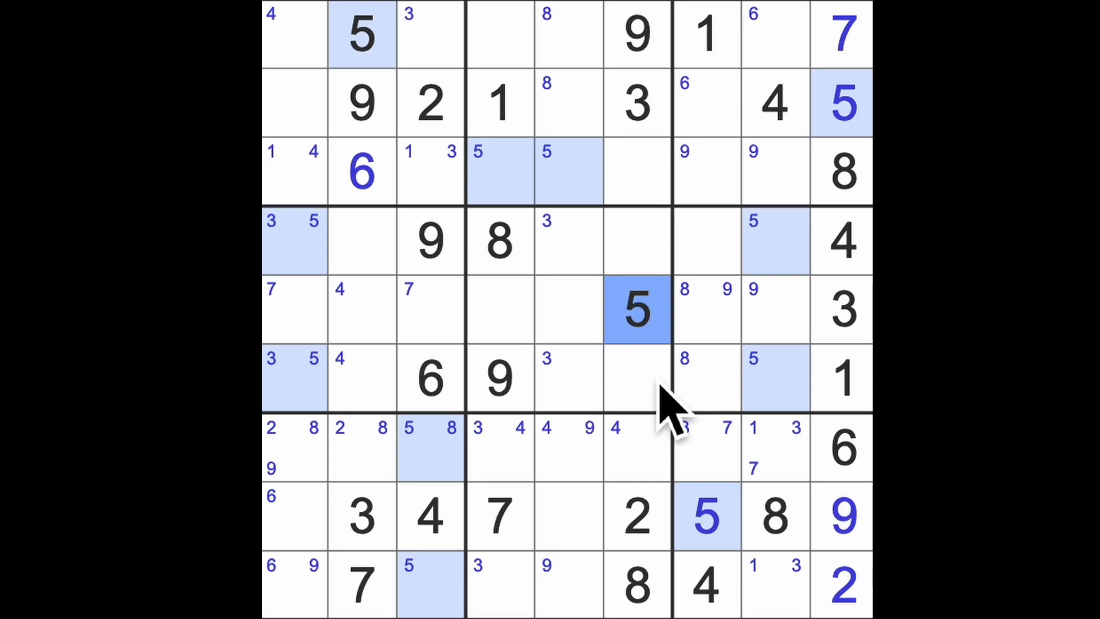
left_click(430, 377)
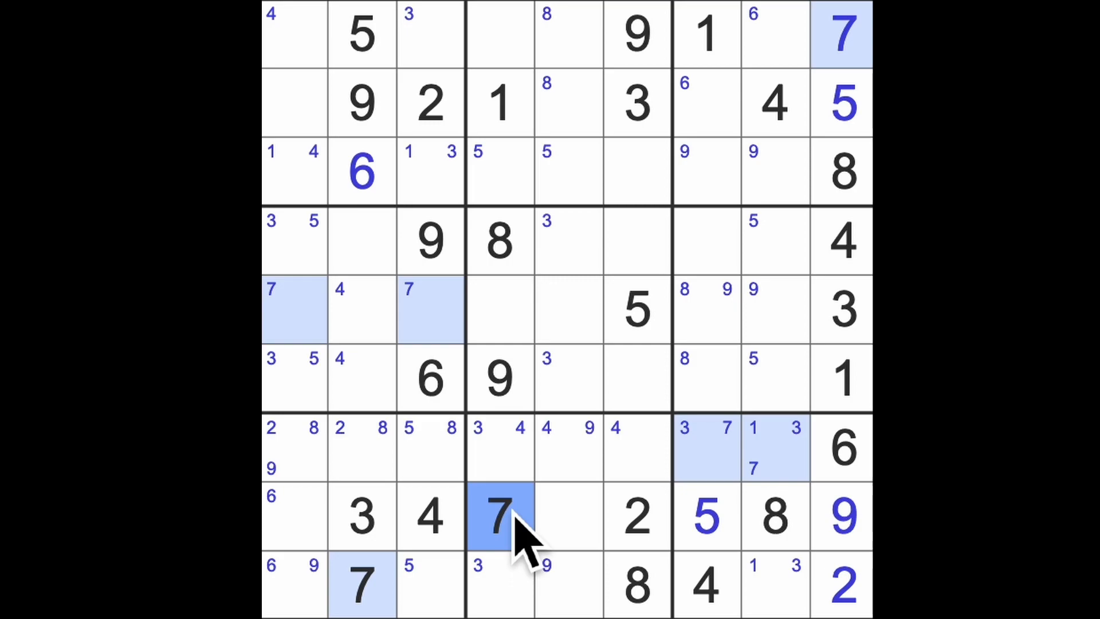
mouse_move(523, 431)
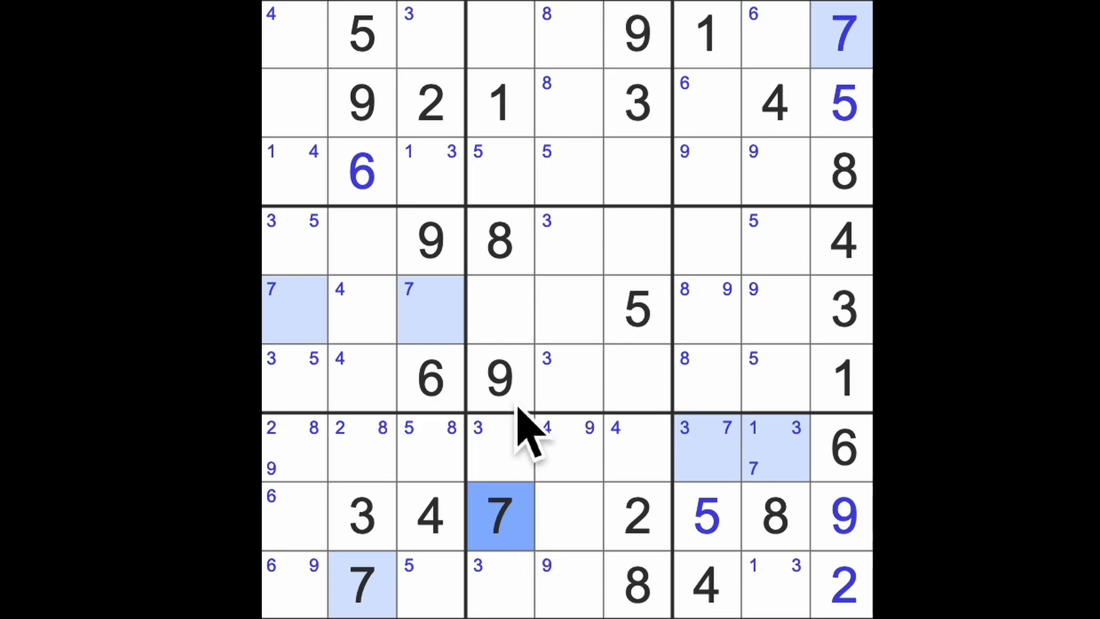
left_click(500, 242)
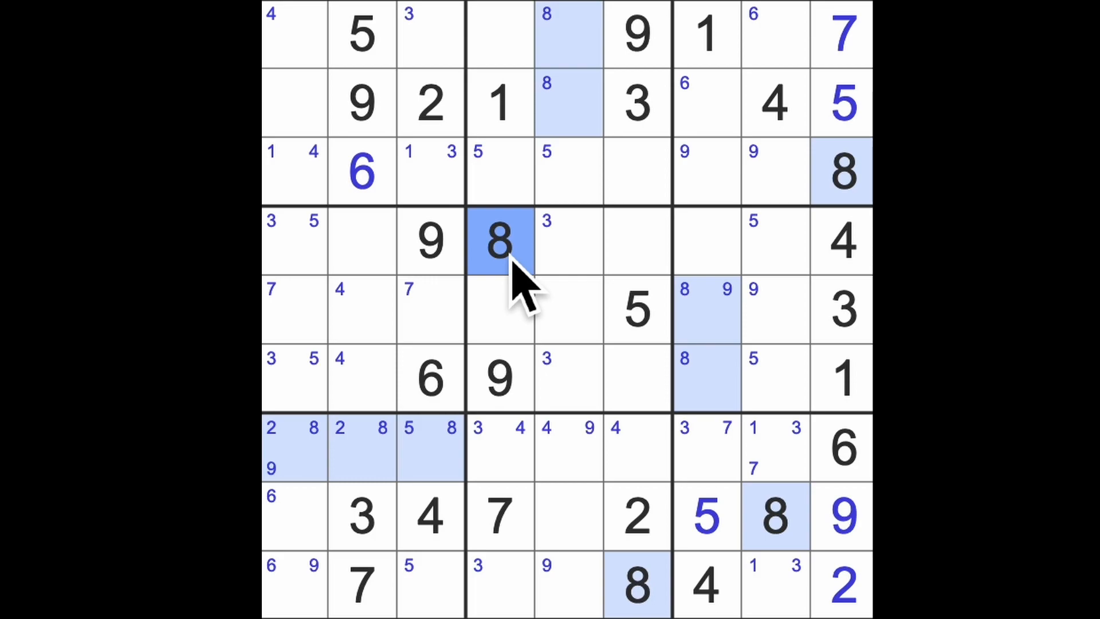
left_click(500, 378)
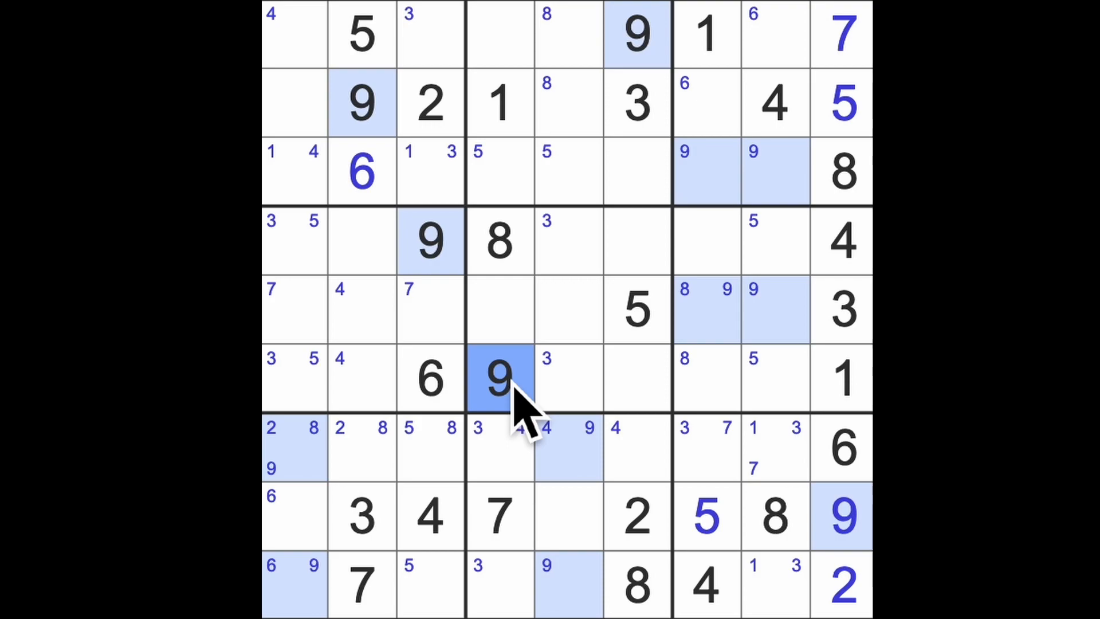
mouse_move(505, 421)
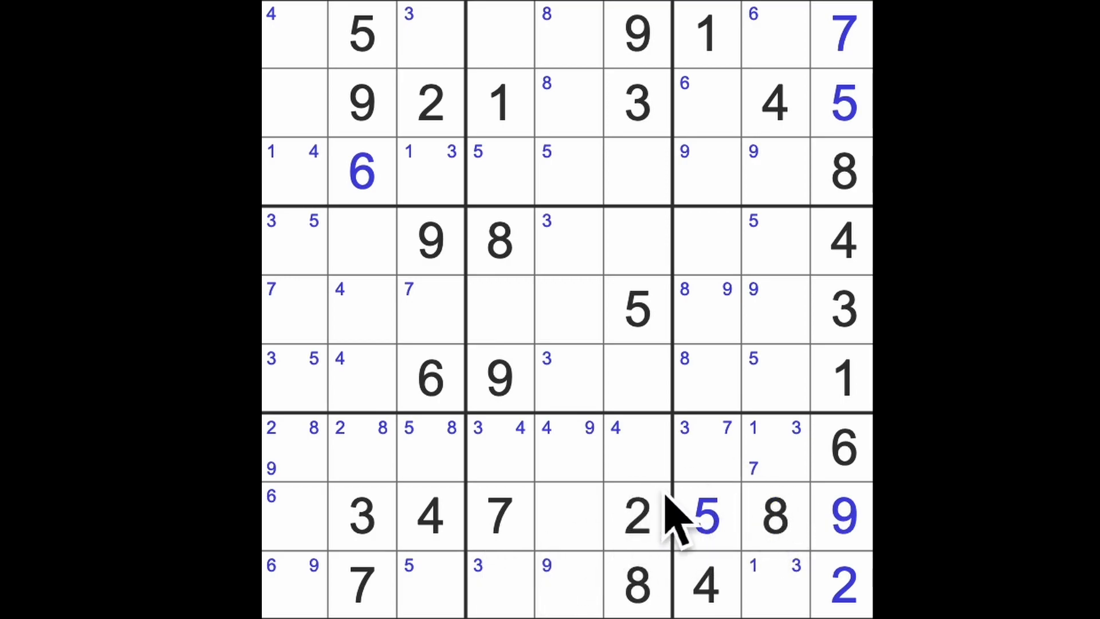
mouse_move(729, 540)
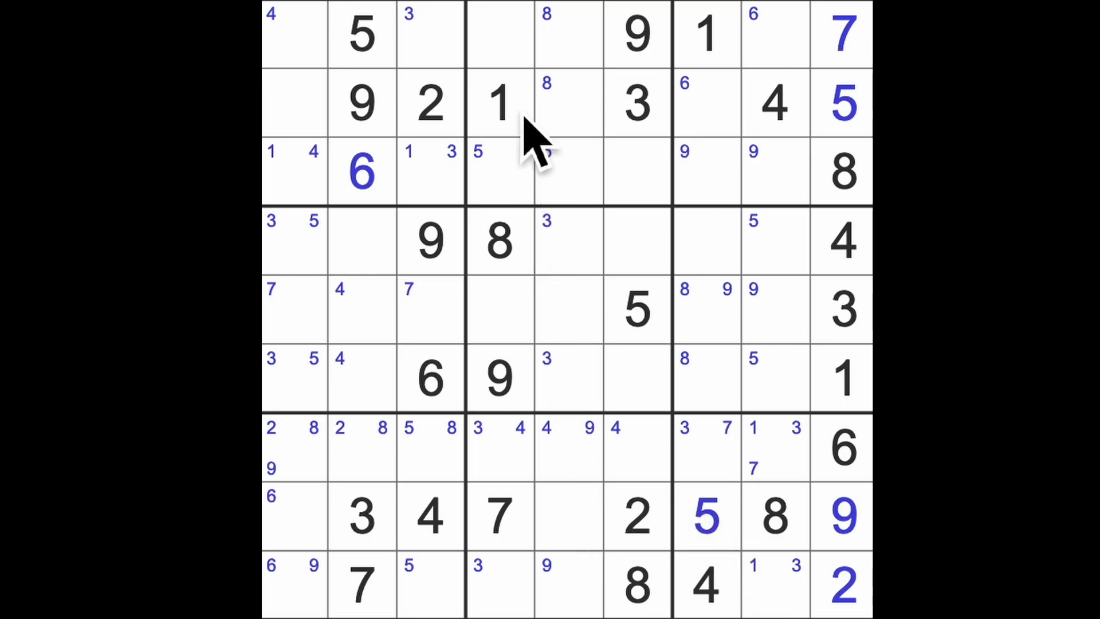
- Highlight the 1s, pencil 1, 5, 6 into empty bottom-box cells, then deselect
left_click(637, 447)
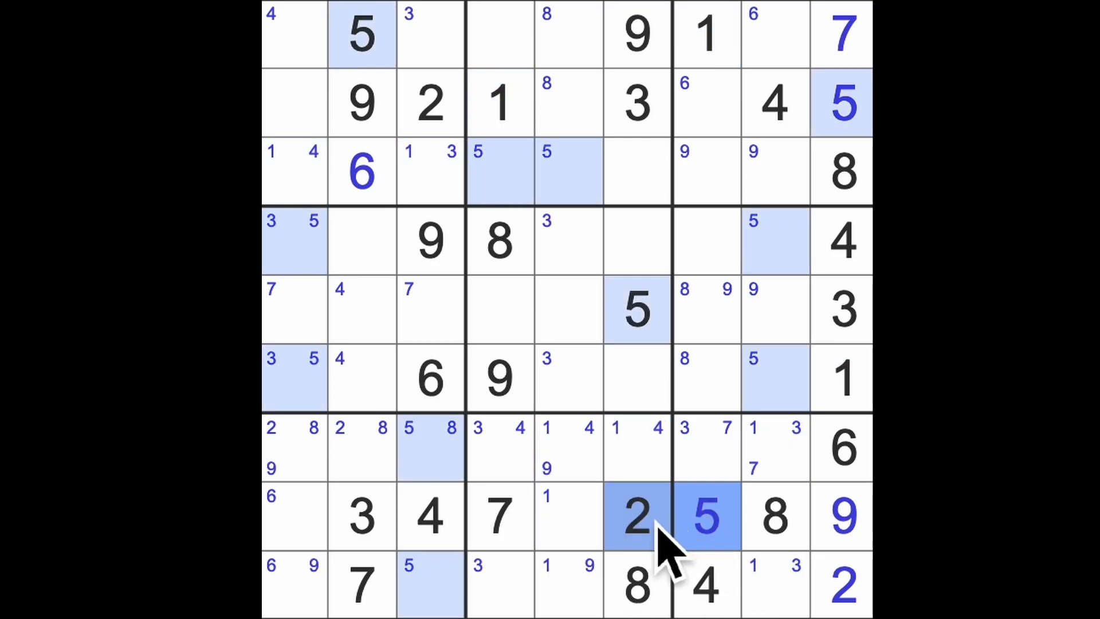
left_click(568, 515)
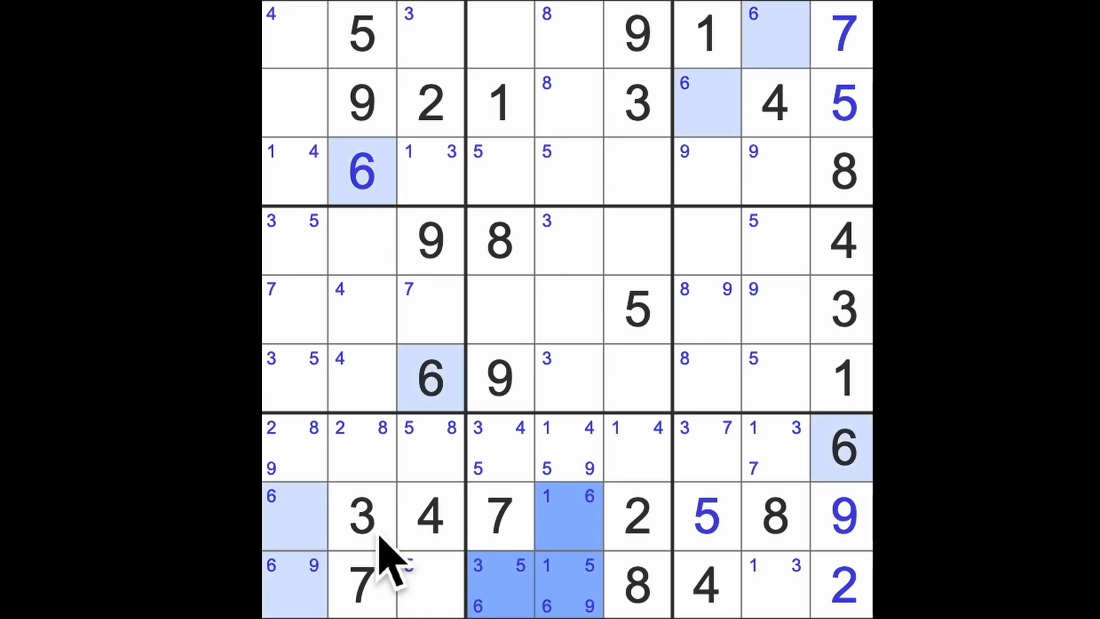
left_click(499, 103)
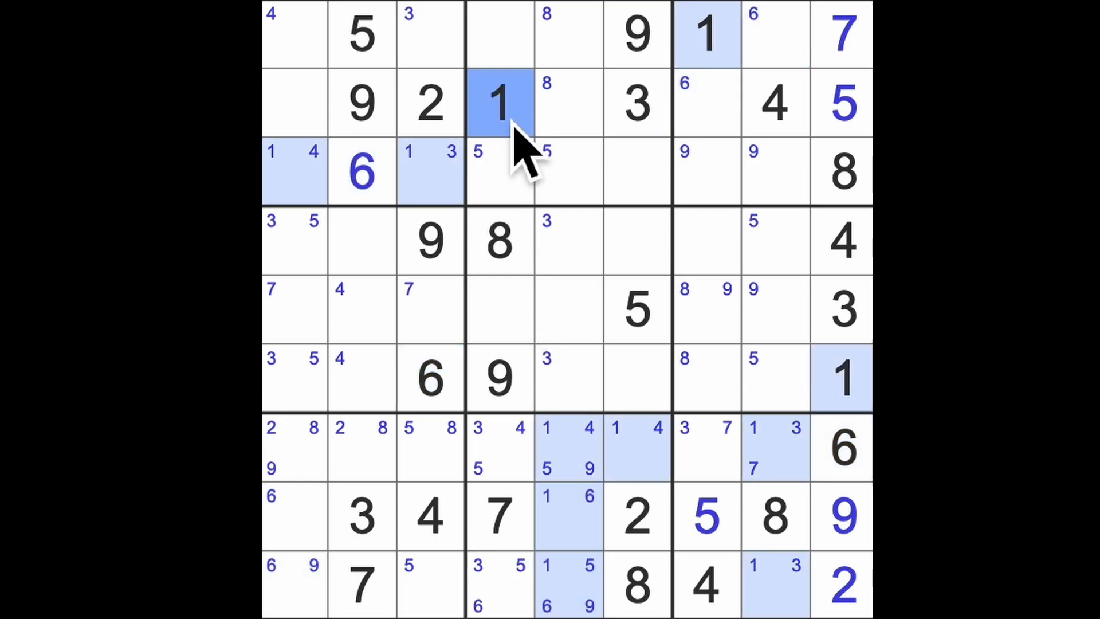
mouse_move(449, 484)
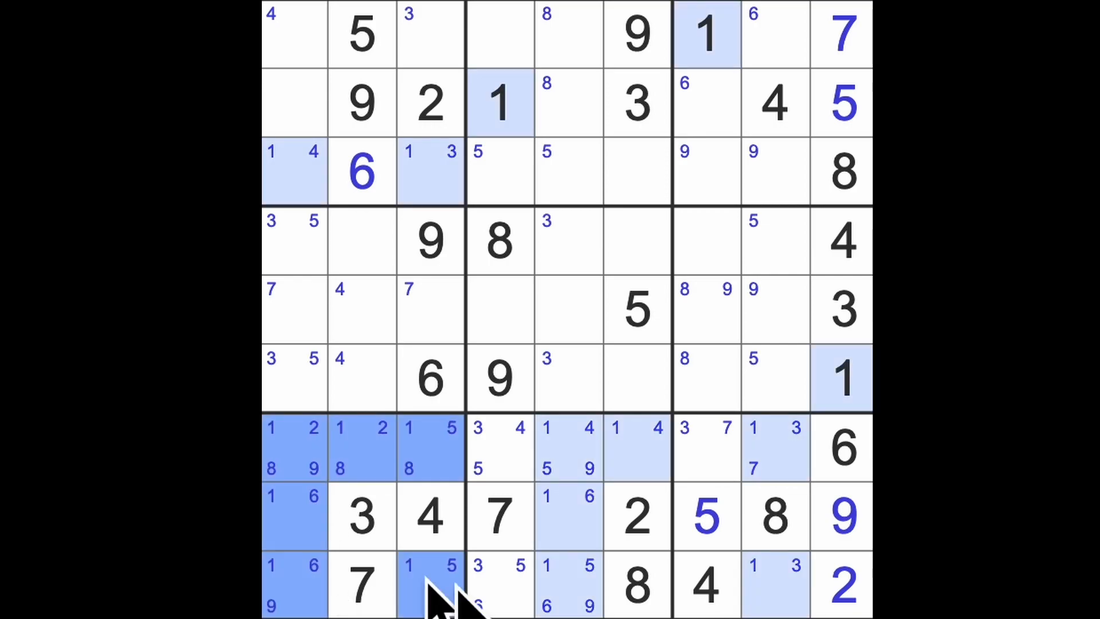
left_click(498, 515)
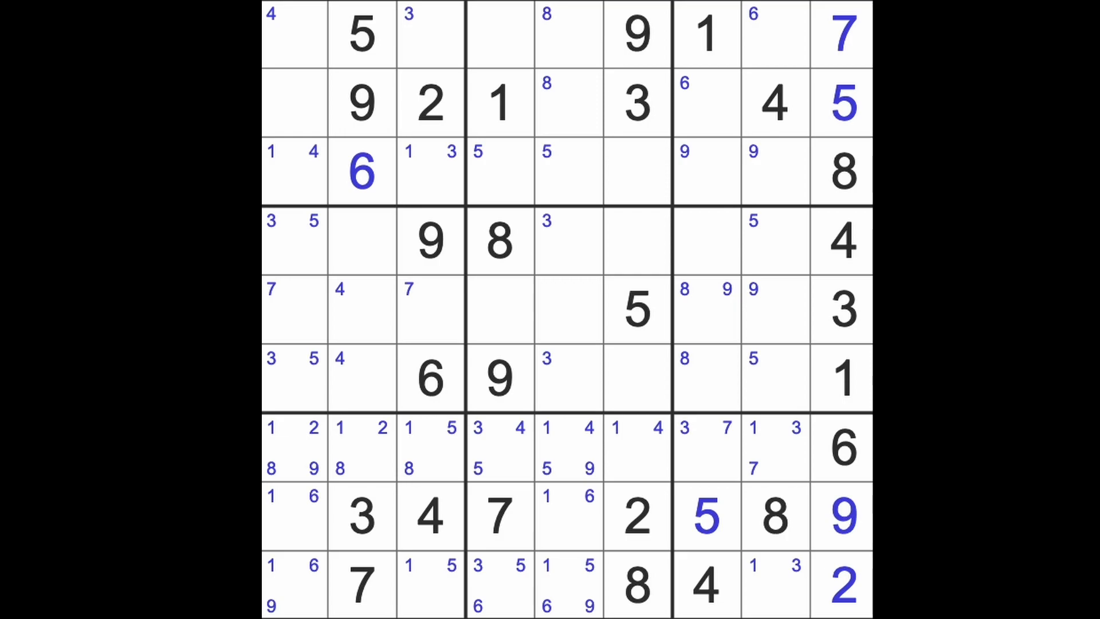
mouse_move(600, 579)
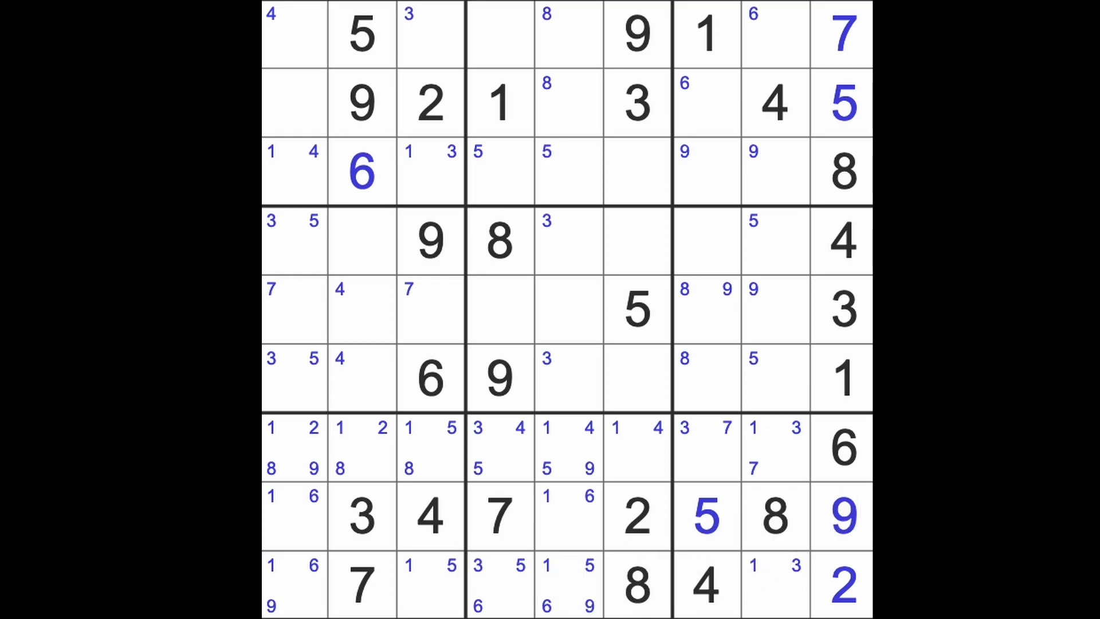
mouse_move(390, 369)
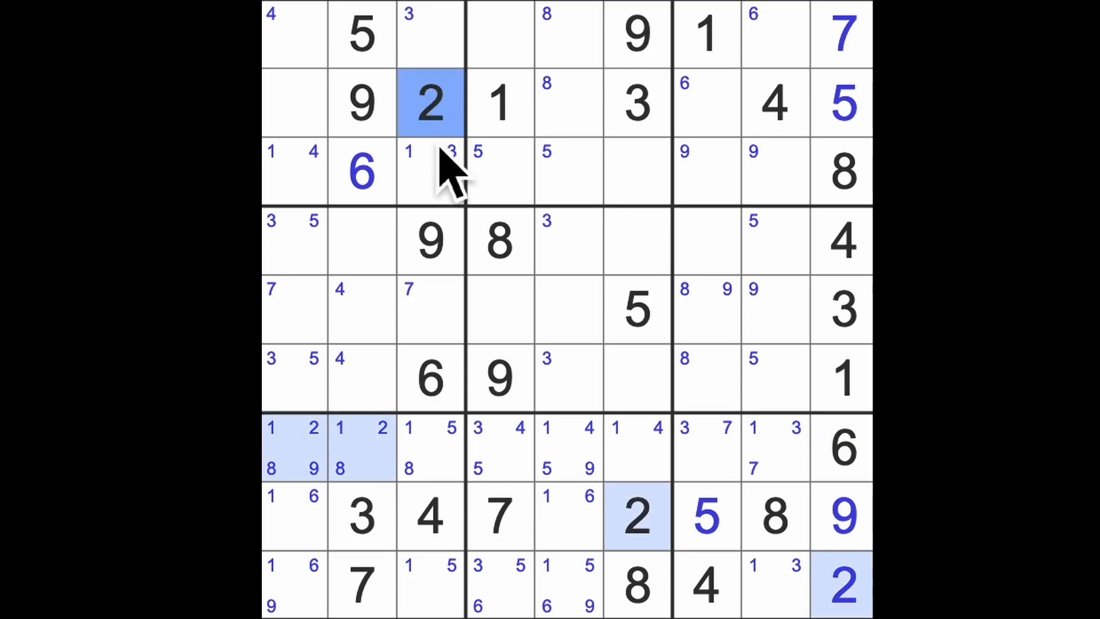
- Pencil 2 into middle-left box cells and 7 into top-left box cells
left_click(294, 309)
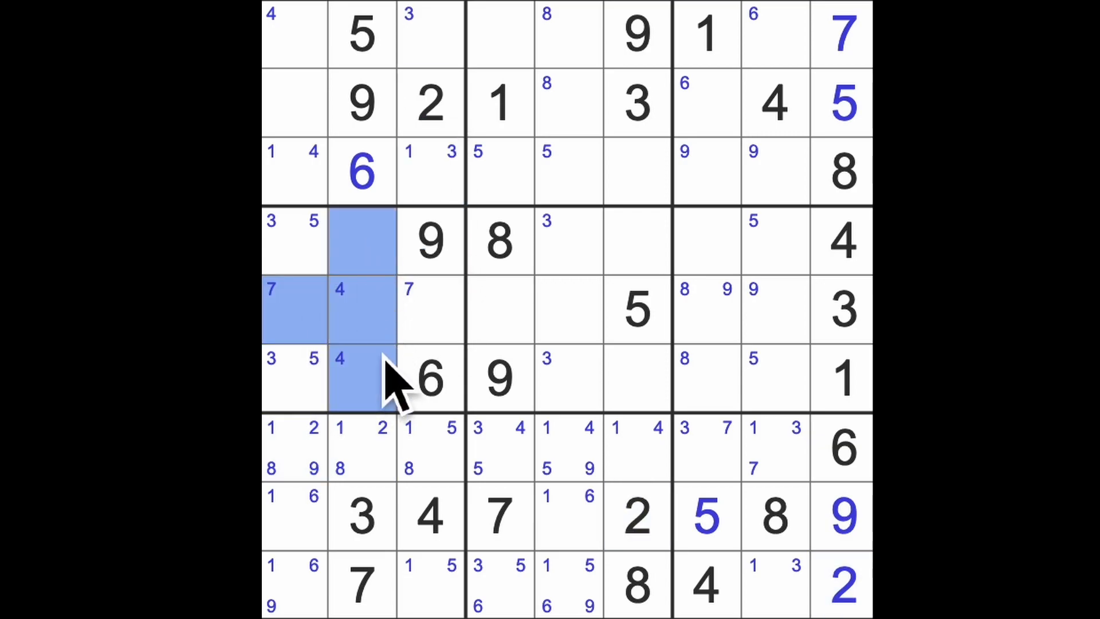
type("2 4 8")
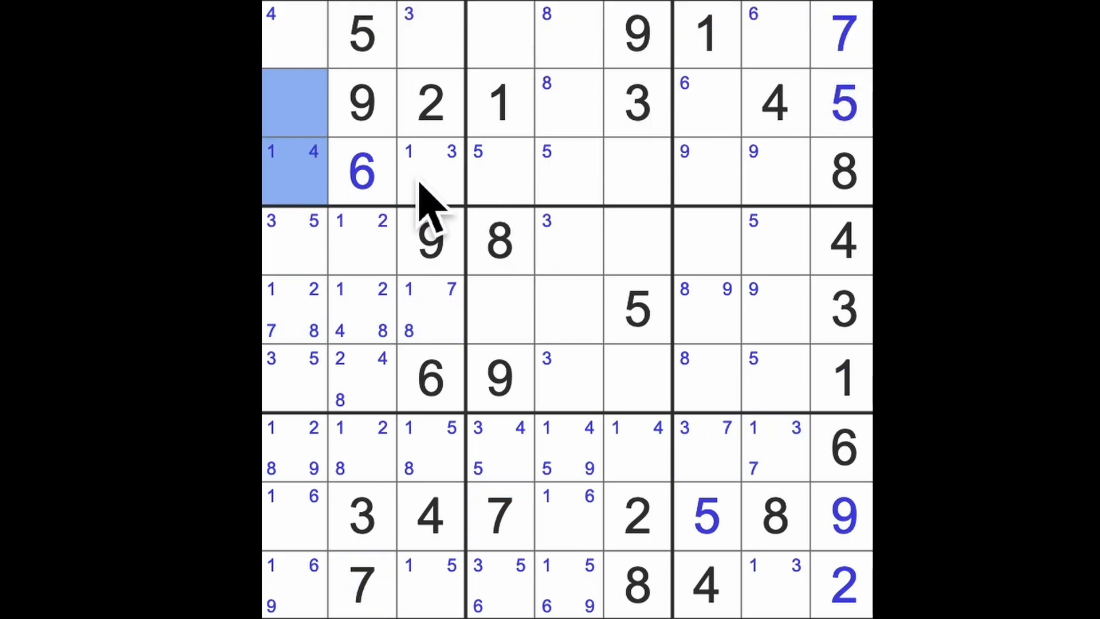
left_click(429, 172)
type("7")
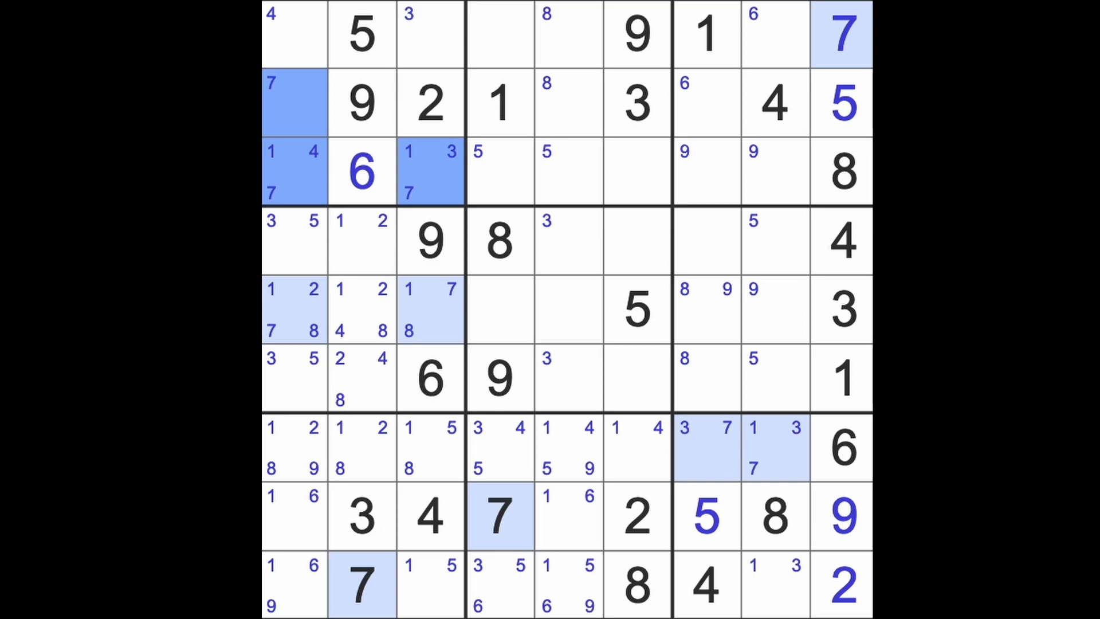
mouse_move(800, 168)
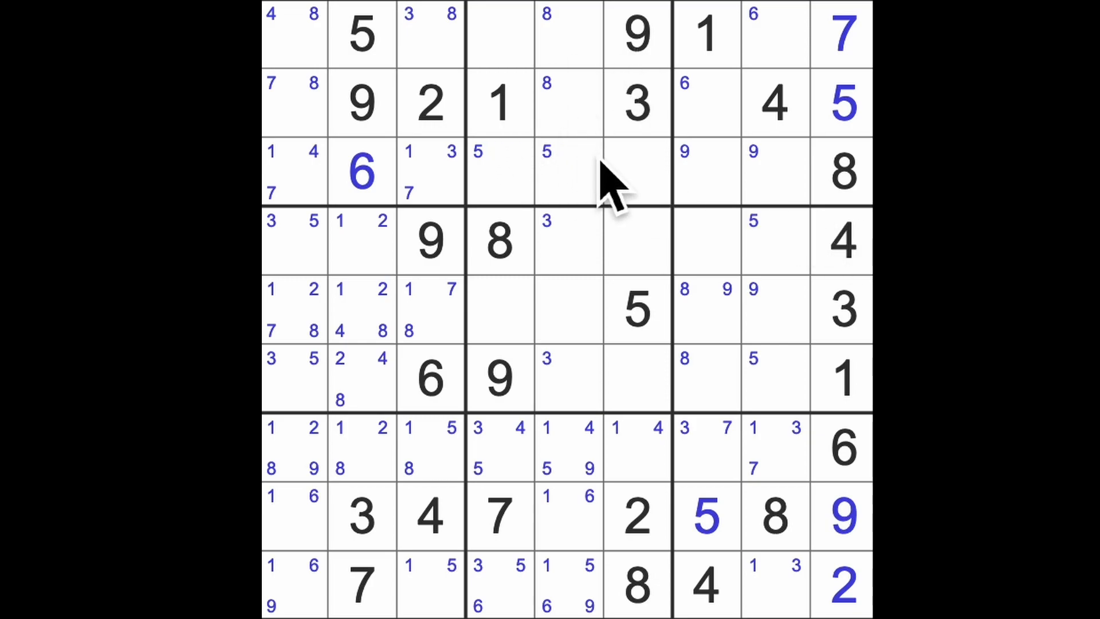
mouse_move(681, 484)
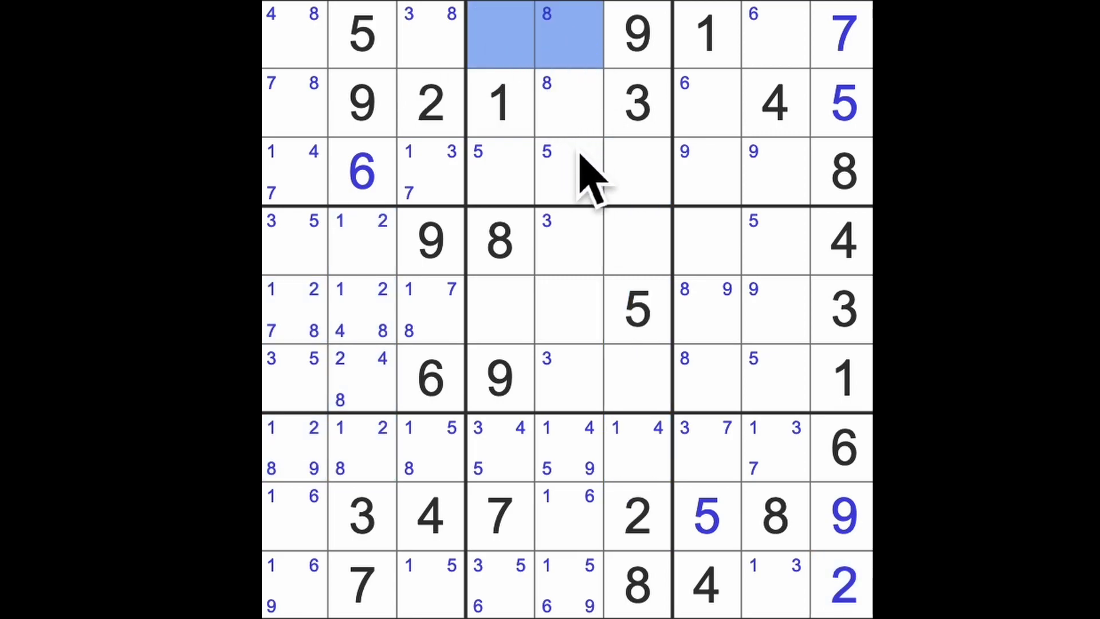
- Add the row 3 top-middle box cells to the selection for candidate marks
left_click(569, 172)
type("2")
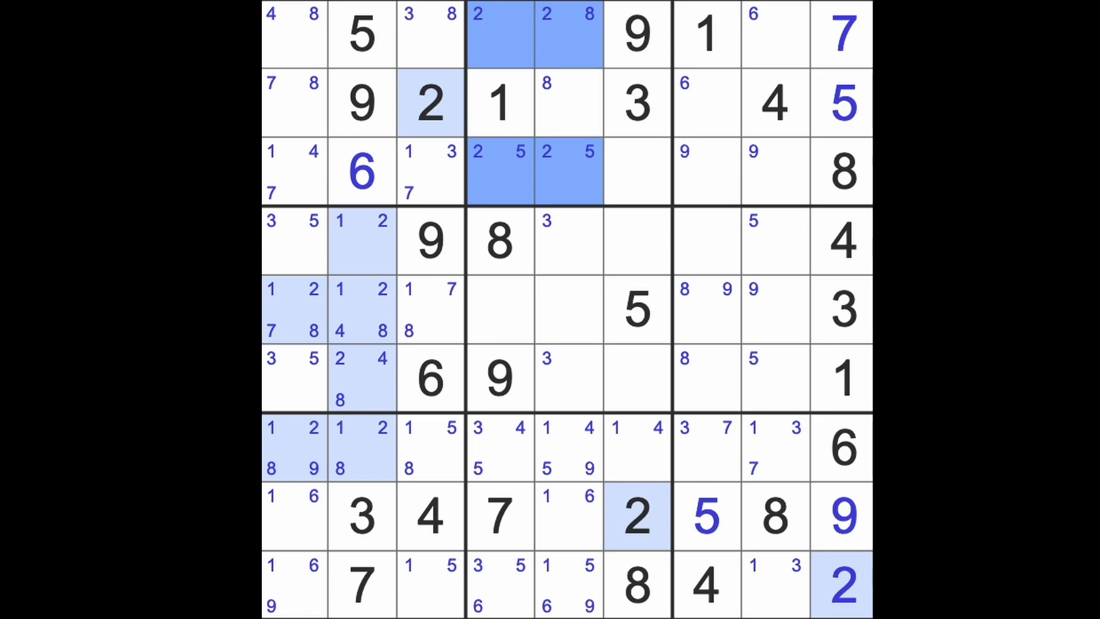
mouse_move(853, 150)
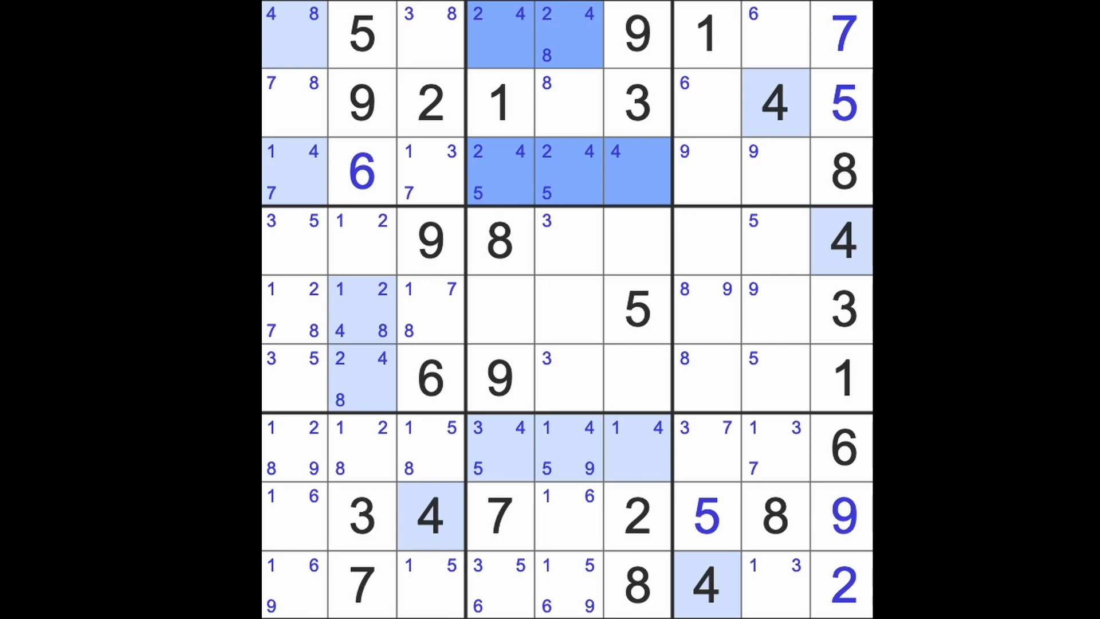
mouse_move(652, 178)
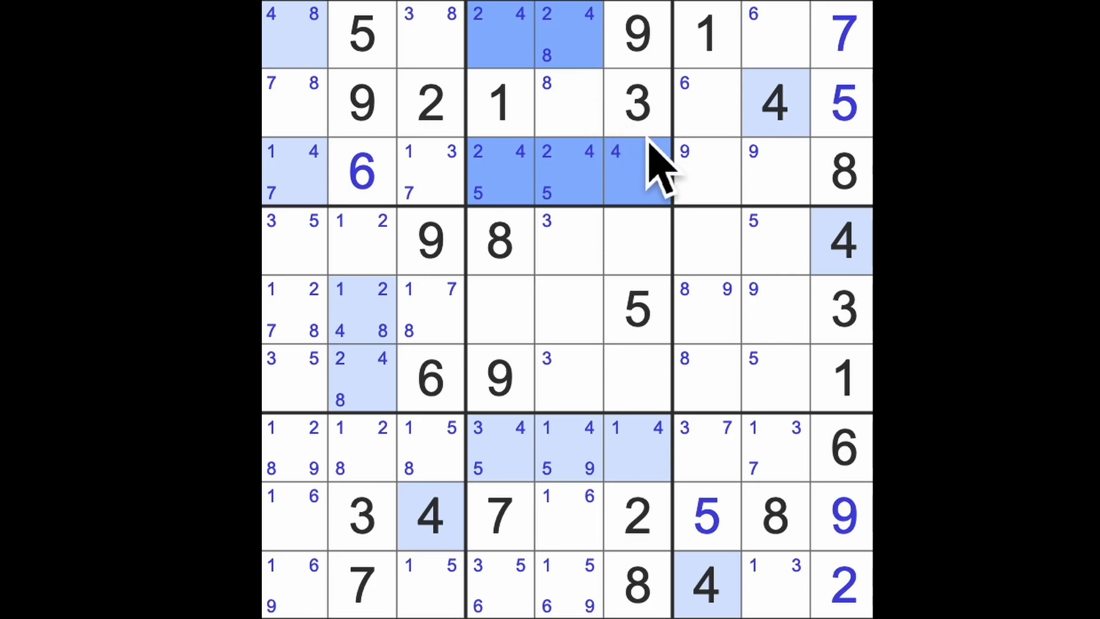
mouse_move(628, 249)
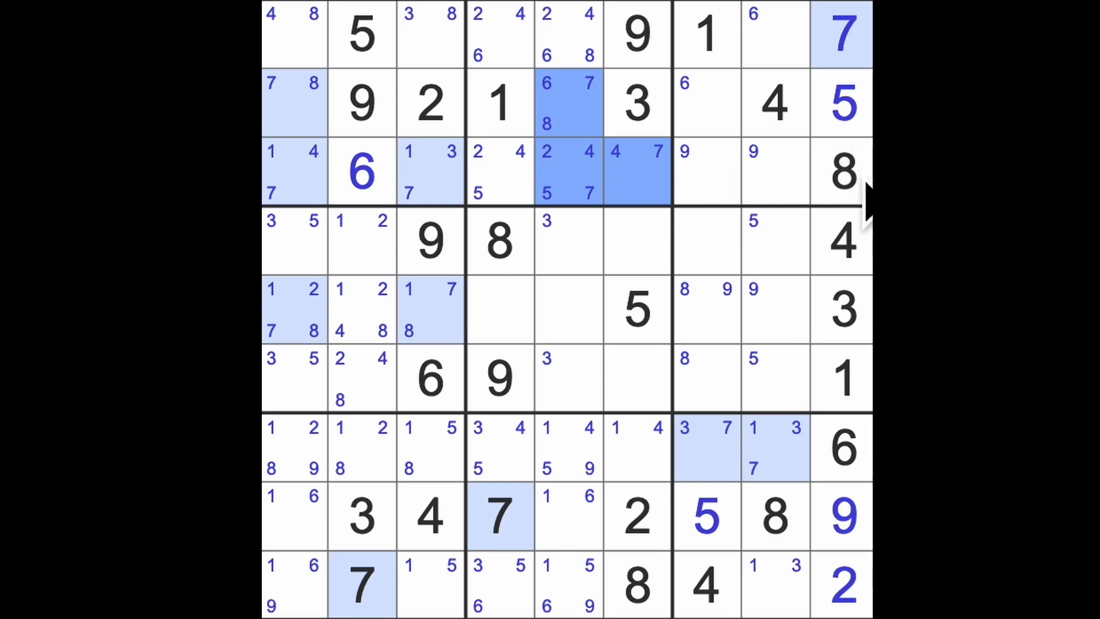
mouse_move(452, 154)
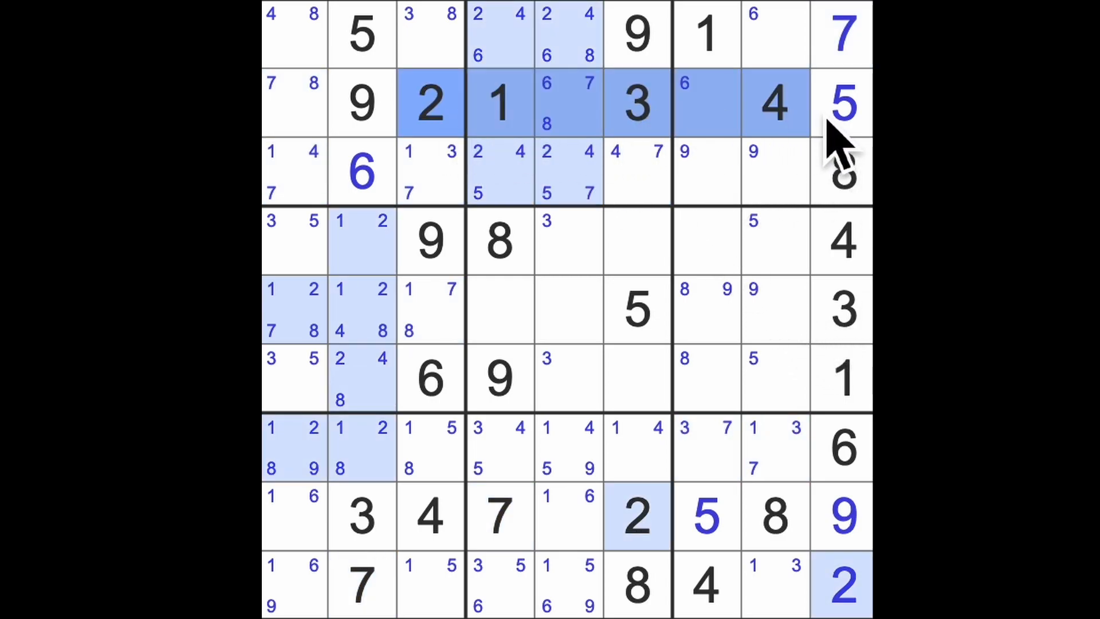
- Enter 6 in r4c6 and r5c8, and 9 in r5c7 and r3c8 of the right-hand boxes
left_click(775, 172)
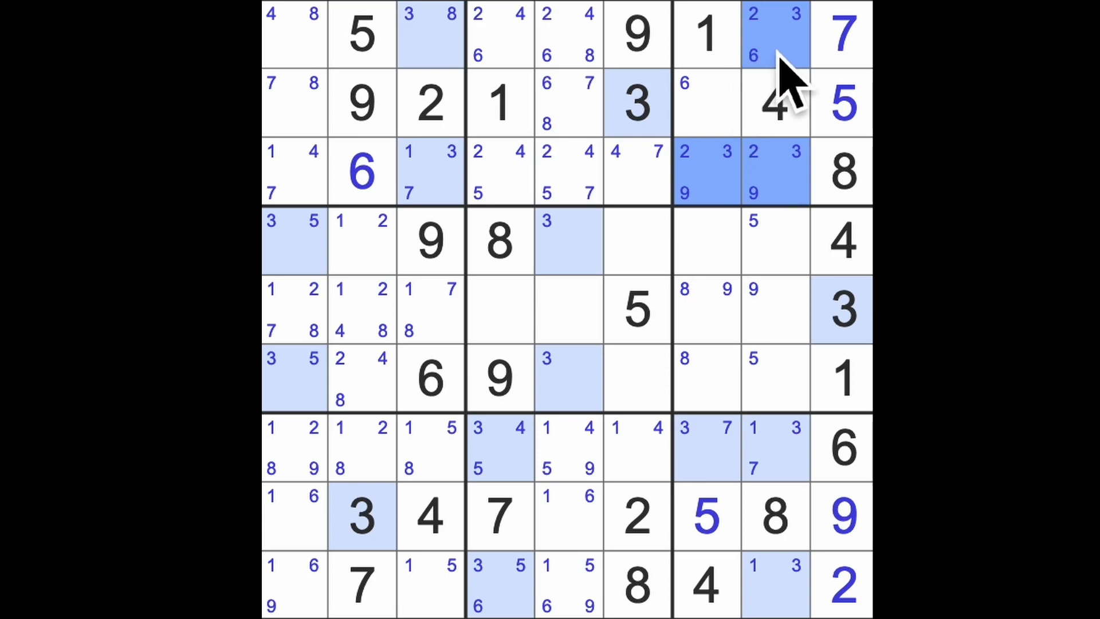
mouse_move(831, 154)
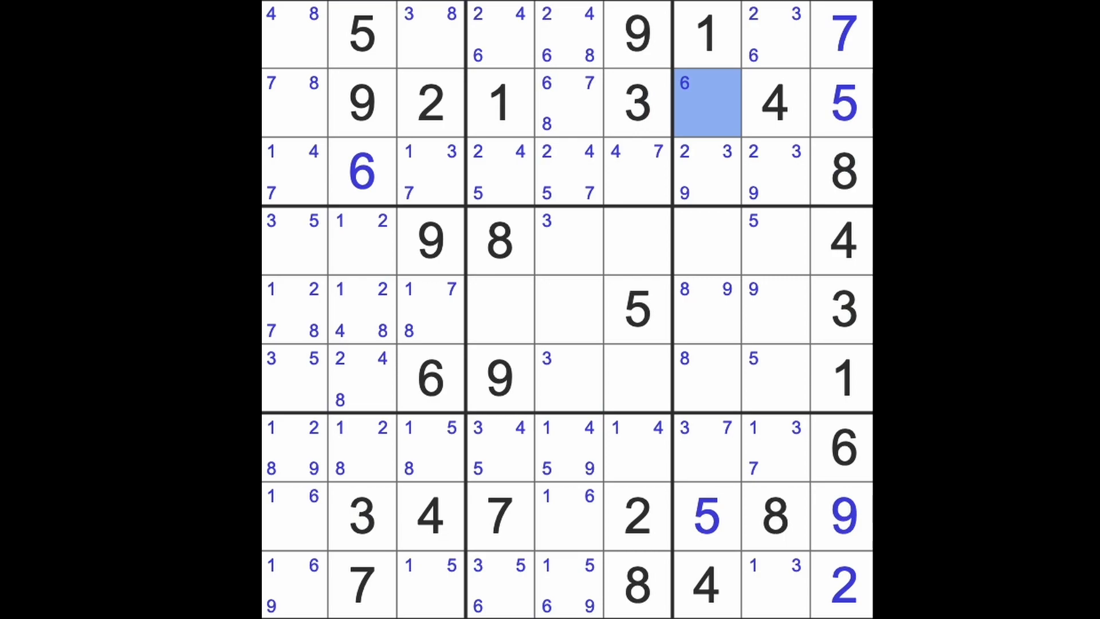
left_click(707, 103)
type("6")
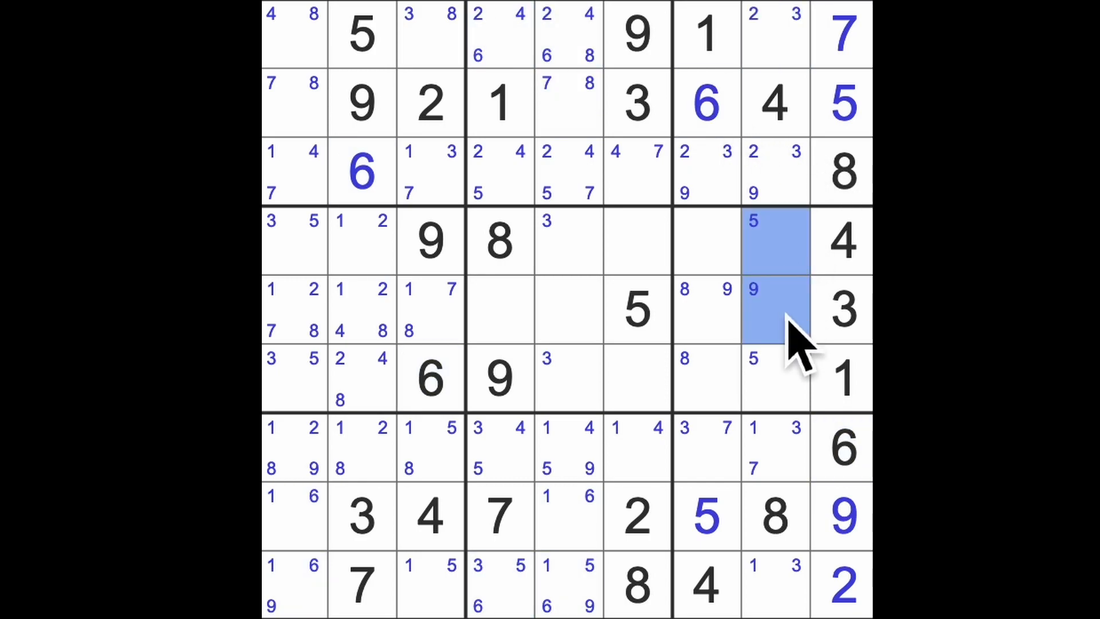
left_click(775, 309)
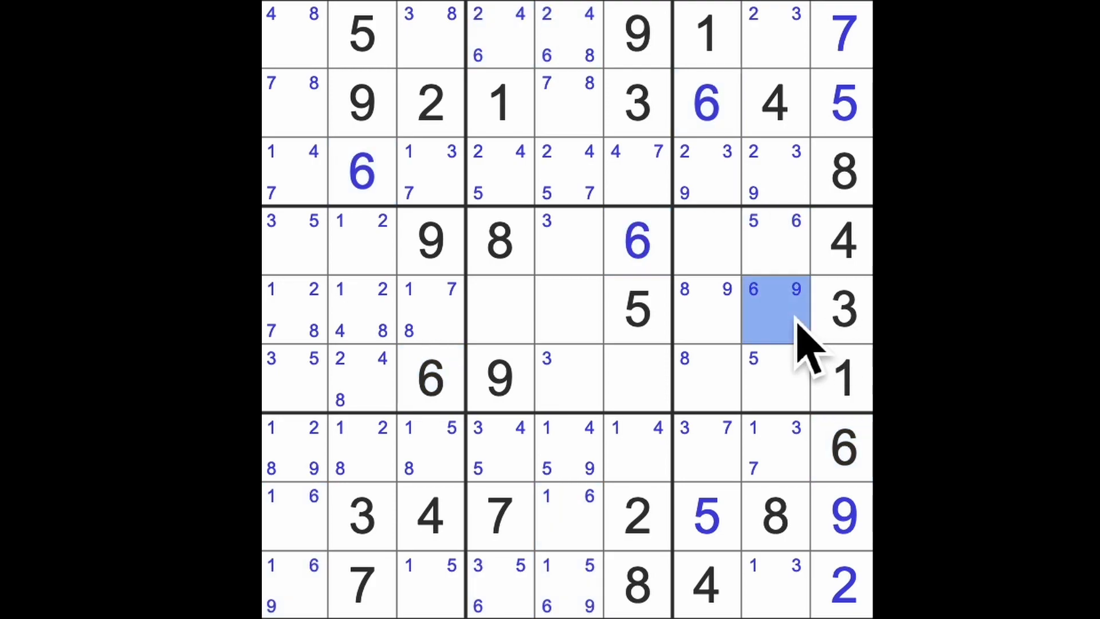
type("6")
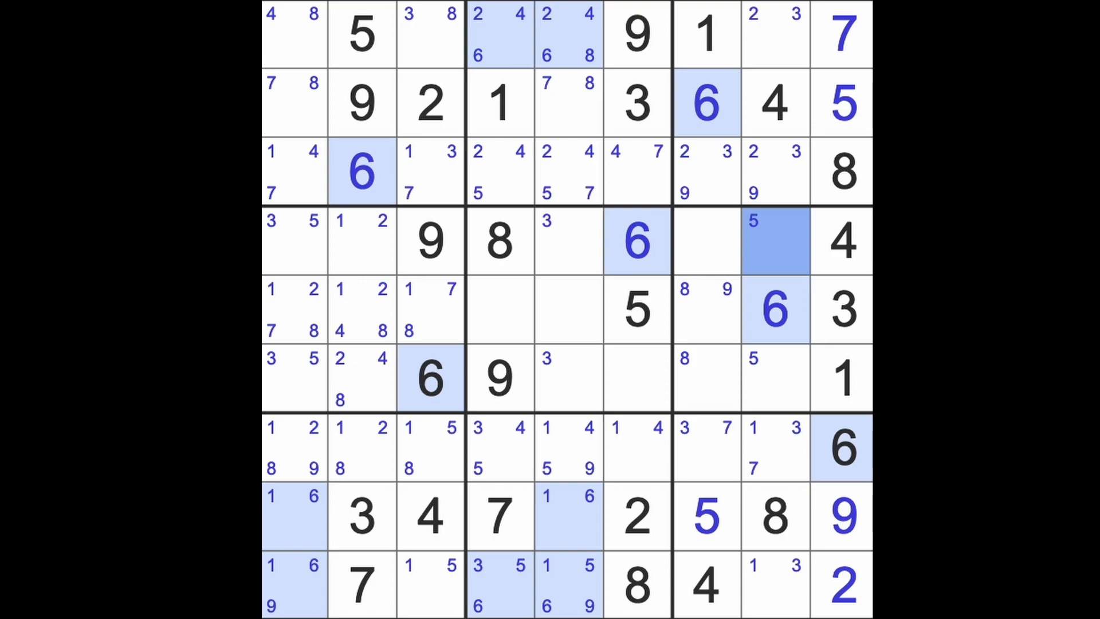
left_click(775, 310)
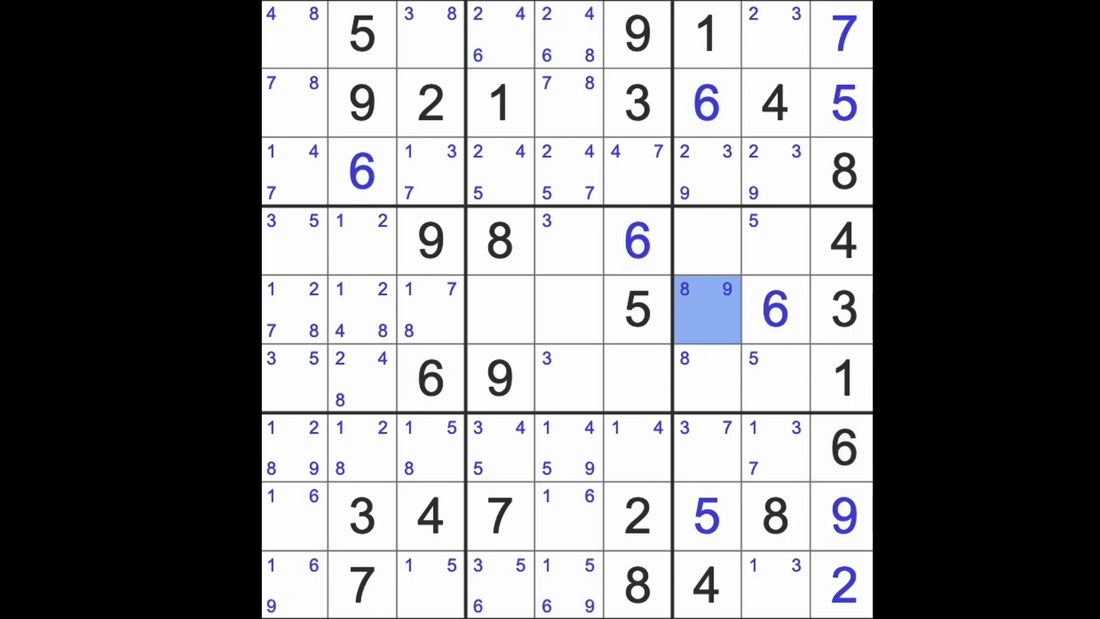
left_click(706, 309)
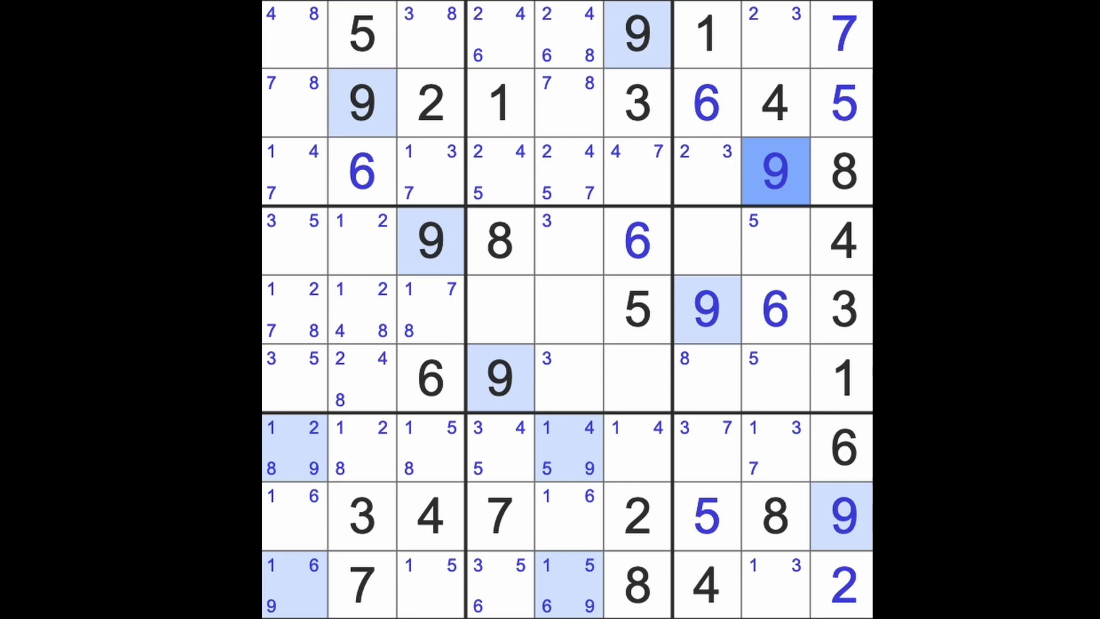
mouse_move(726, 422)
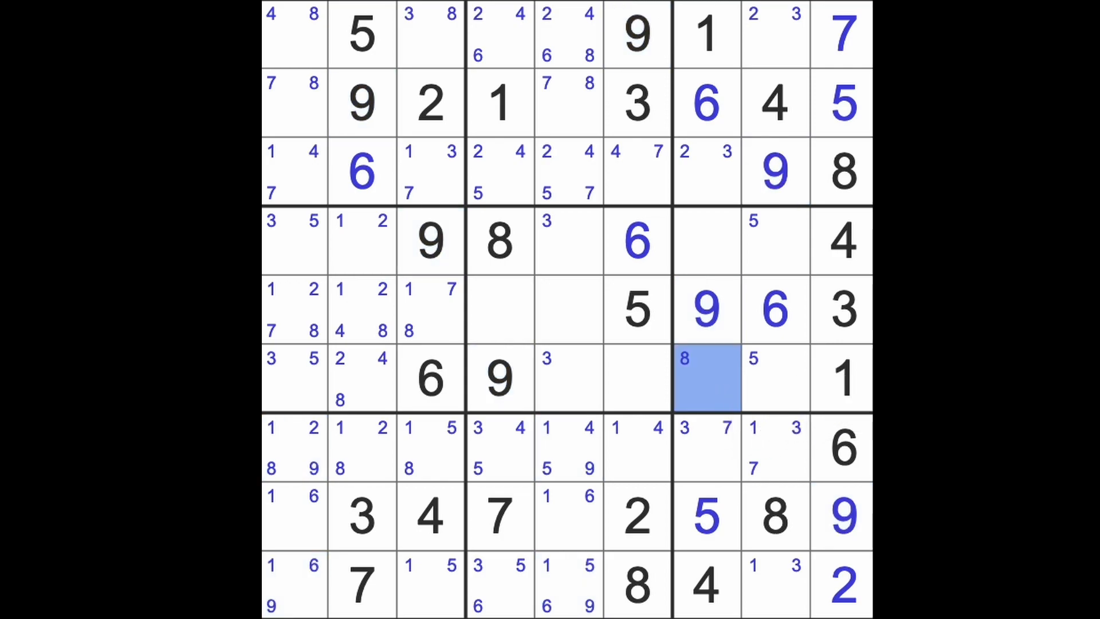
- Enter 8 in r6c7 and pencil candidates 2, 5, 7 into r4c8 and r6c8
left_click(706, 378)
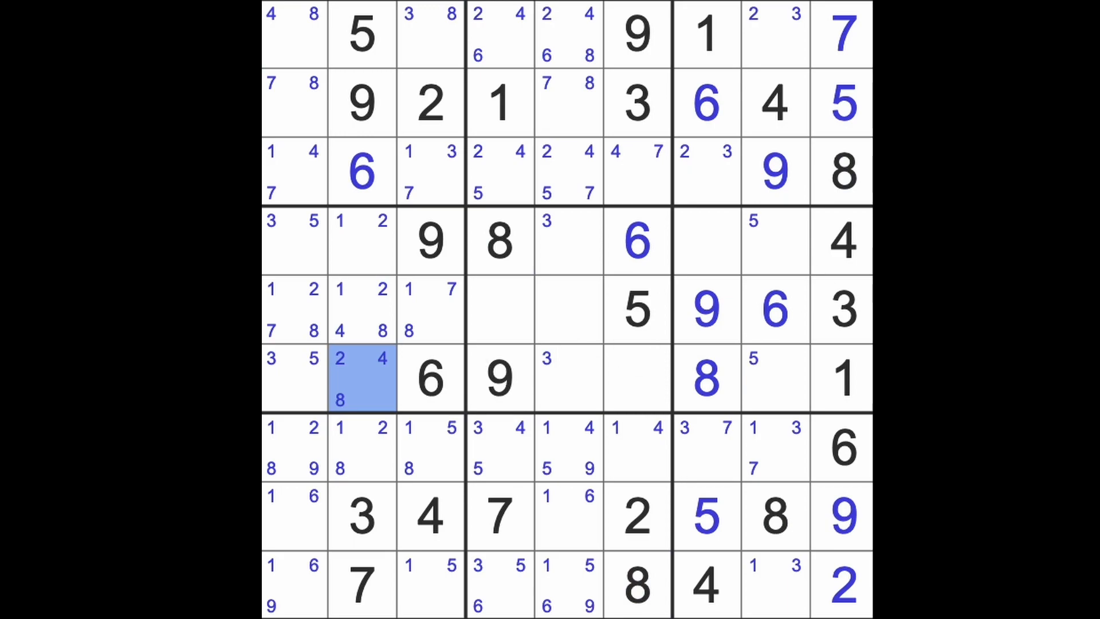
left_click(362, 378)
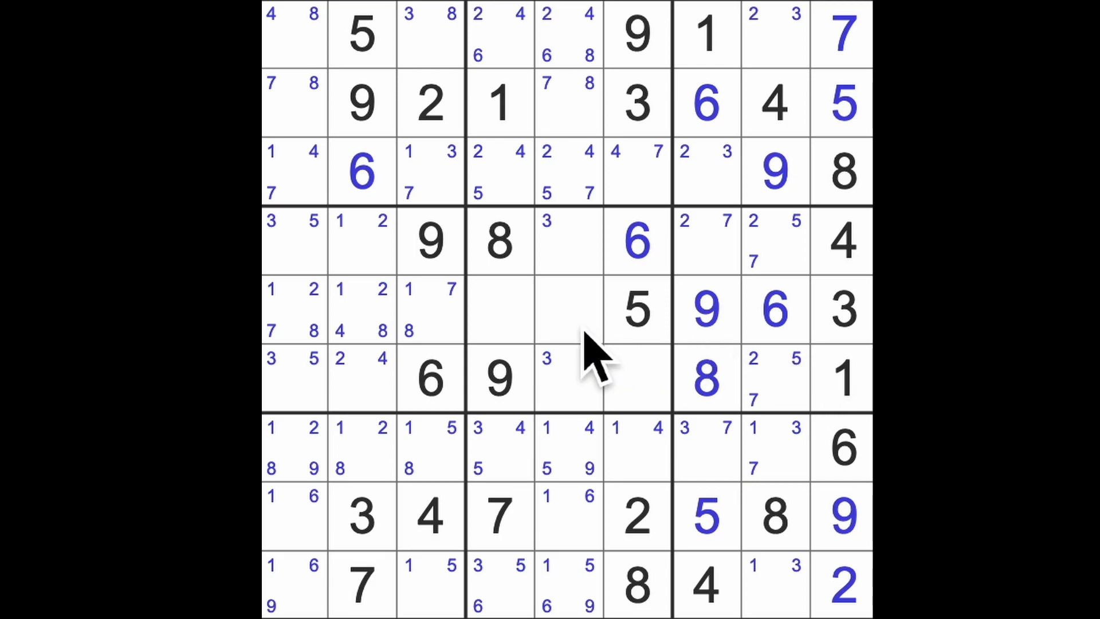
mouse_move(603, 350)
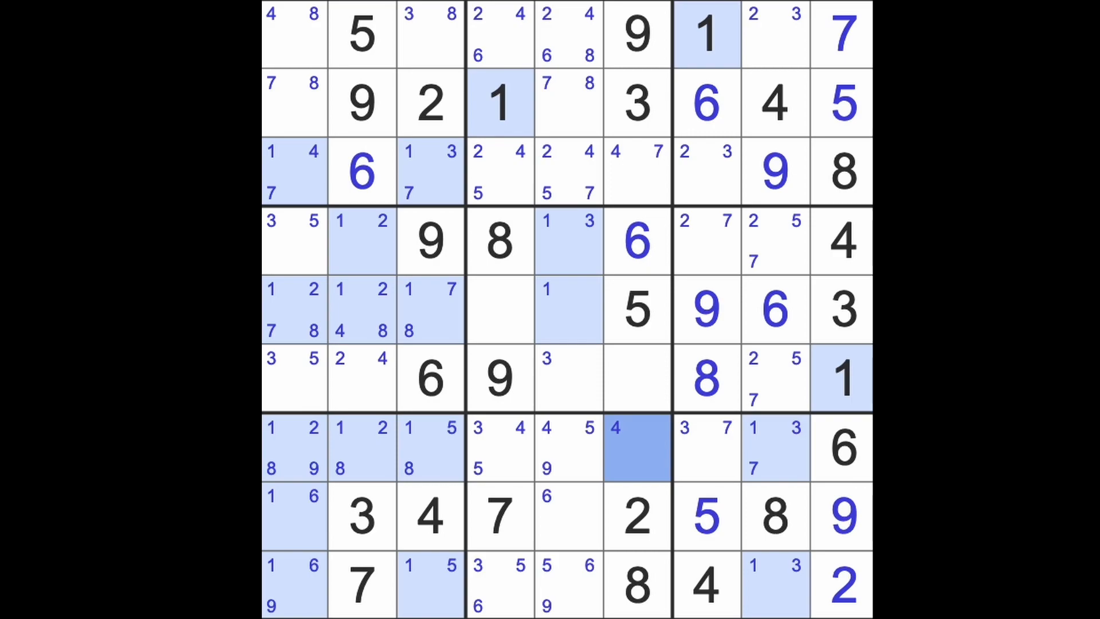
- Fill the bottom-left box and row 9 as 6 7 5 3 9 8 4 1 2
left_click(775, 585)
type("1")
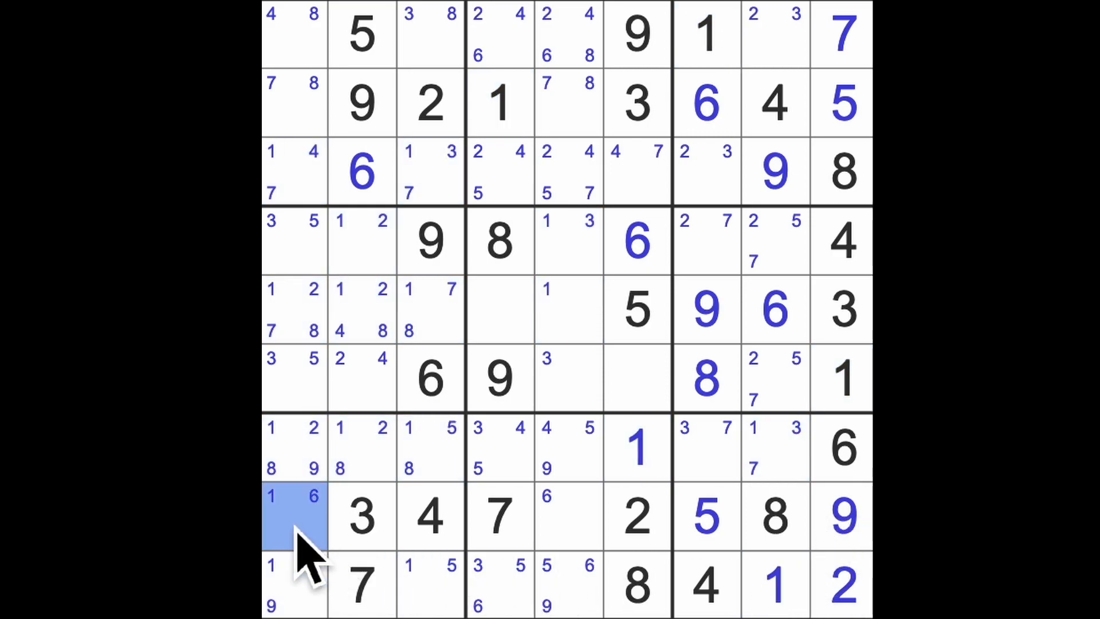
left_click(293, 516)
type("1")
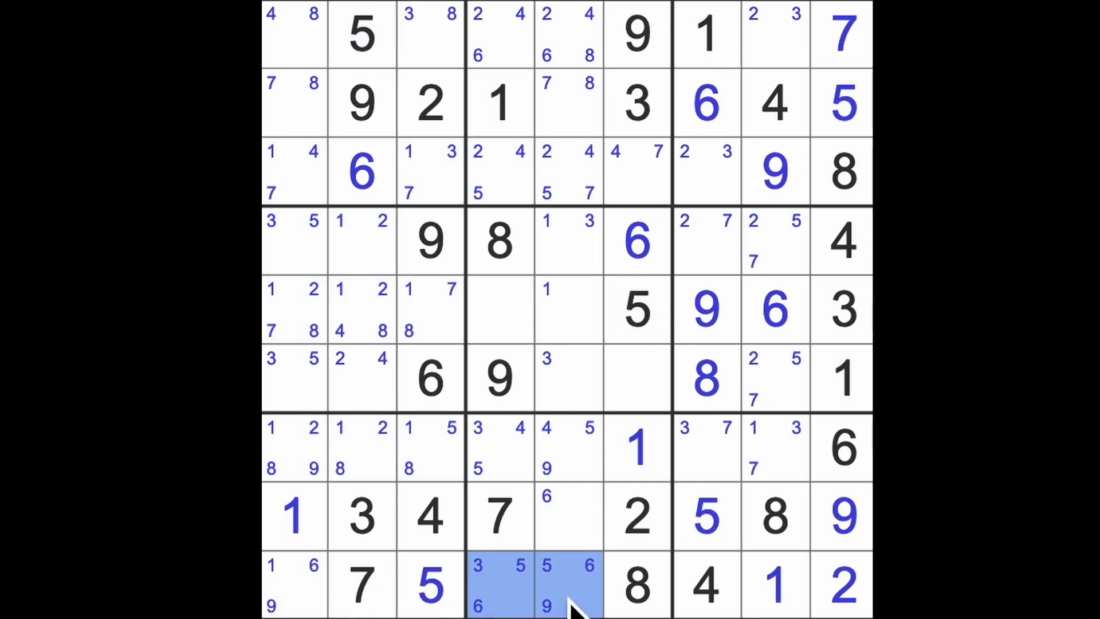
left_click(429, 585)
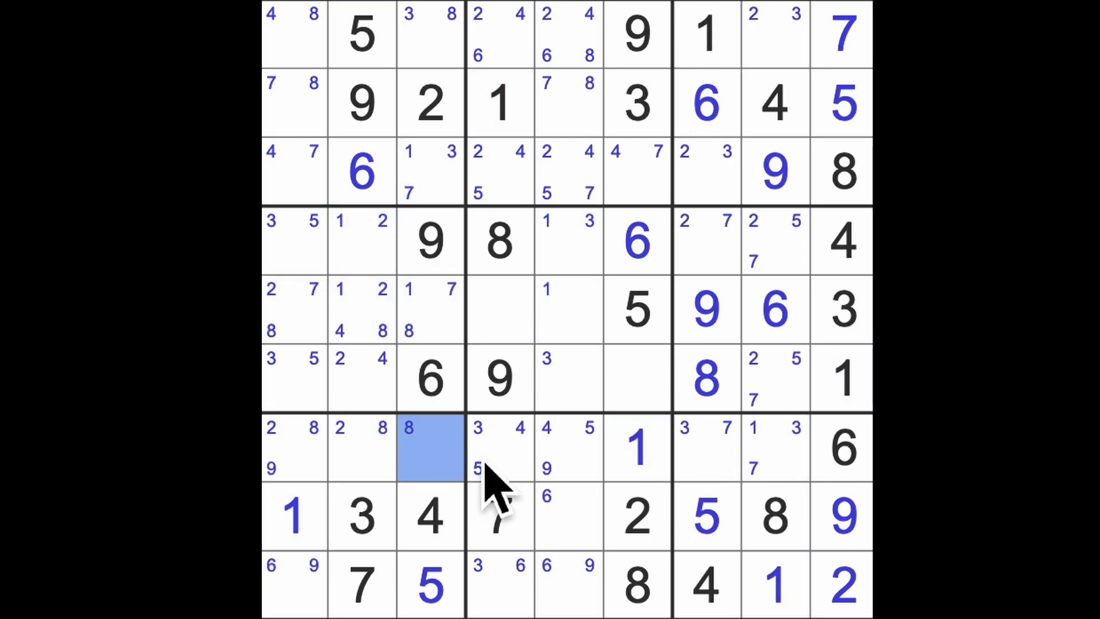
left_click(361, 448)
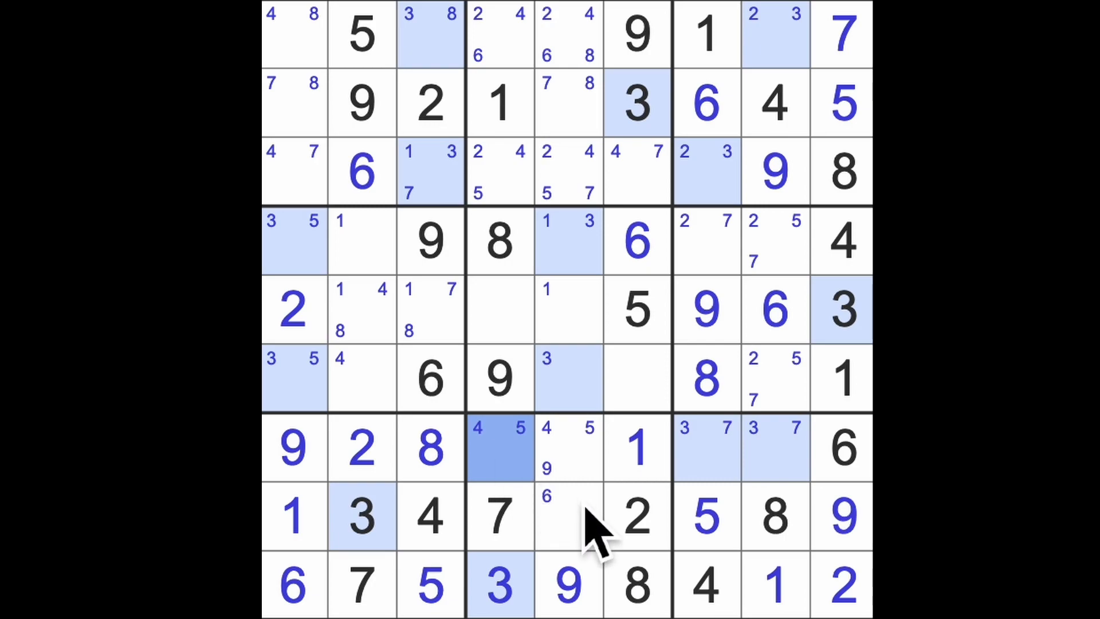
- Enter 6 in r8c5 and r1c4, and drop the 6 candidate from r1c5
left_click(568, 517)
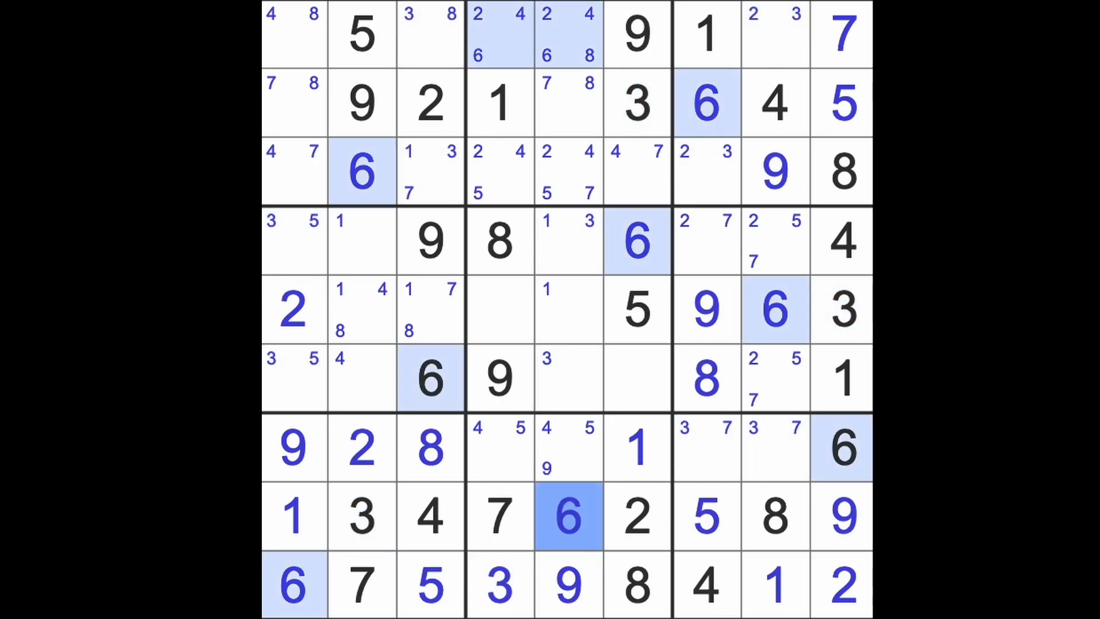
left_click(500, 34)
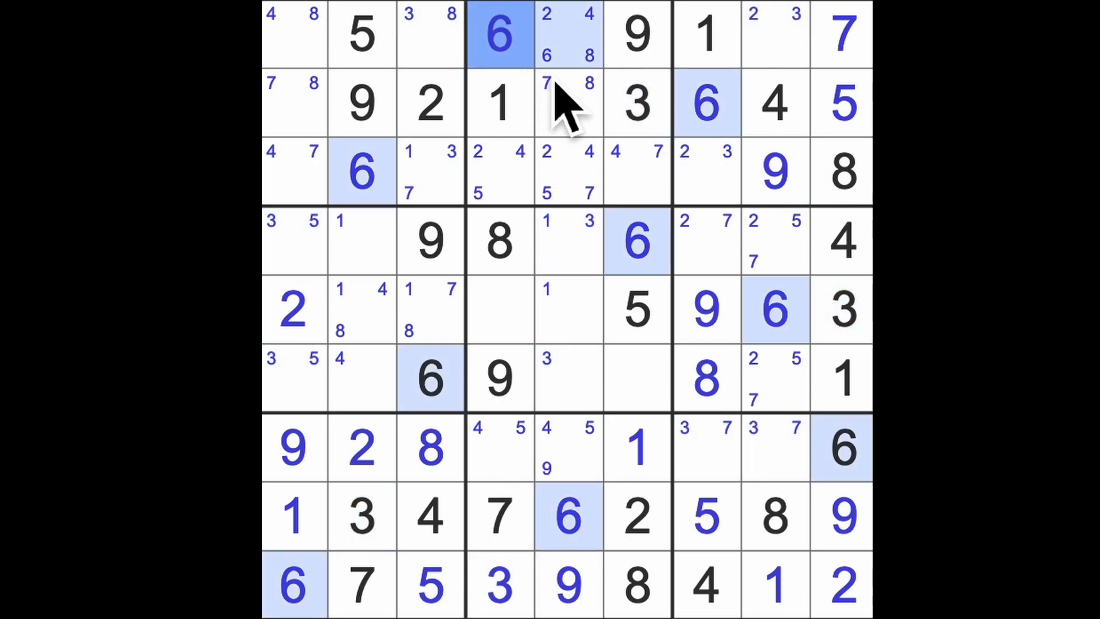
left_click(568, 33)
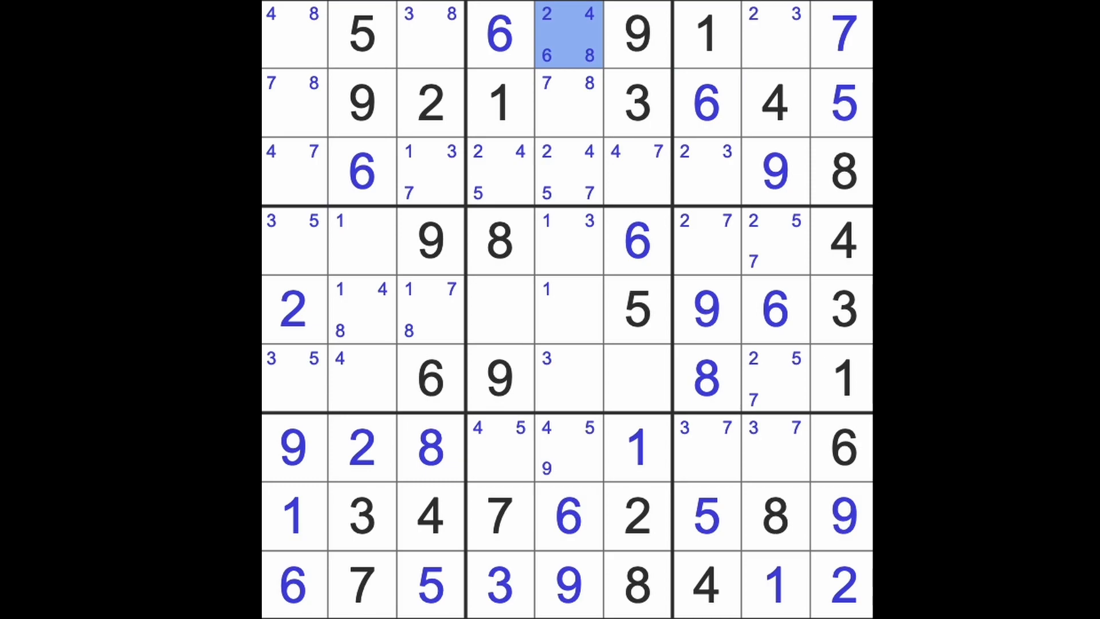
left_click(706, 104)
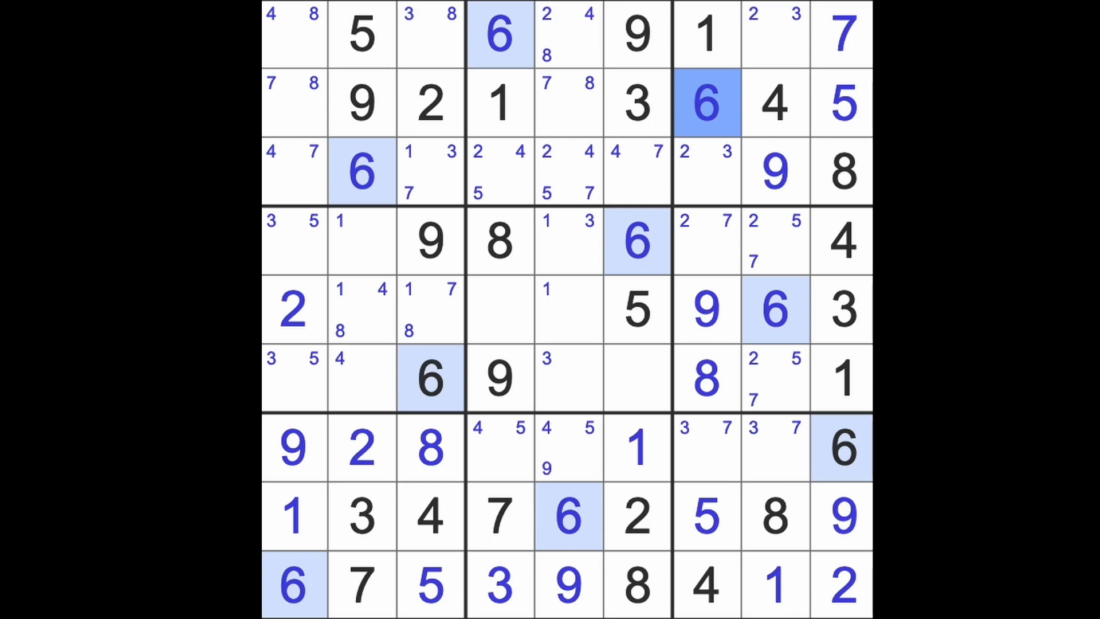
left_click(499, 378)
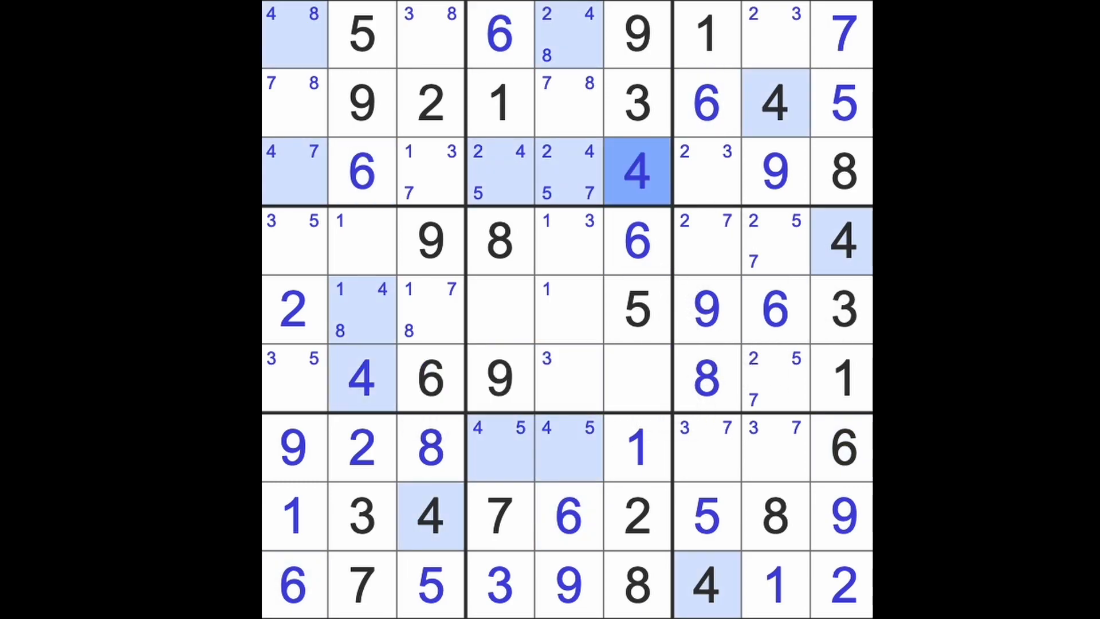
- Start column 1 with 4, 8, 7, place 7s in r2c5 and r6c6, and clear stale 7 candidates
left_click(293, 33)
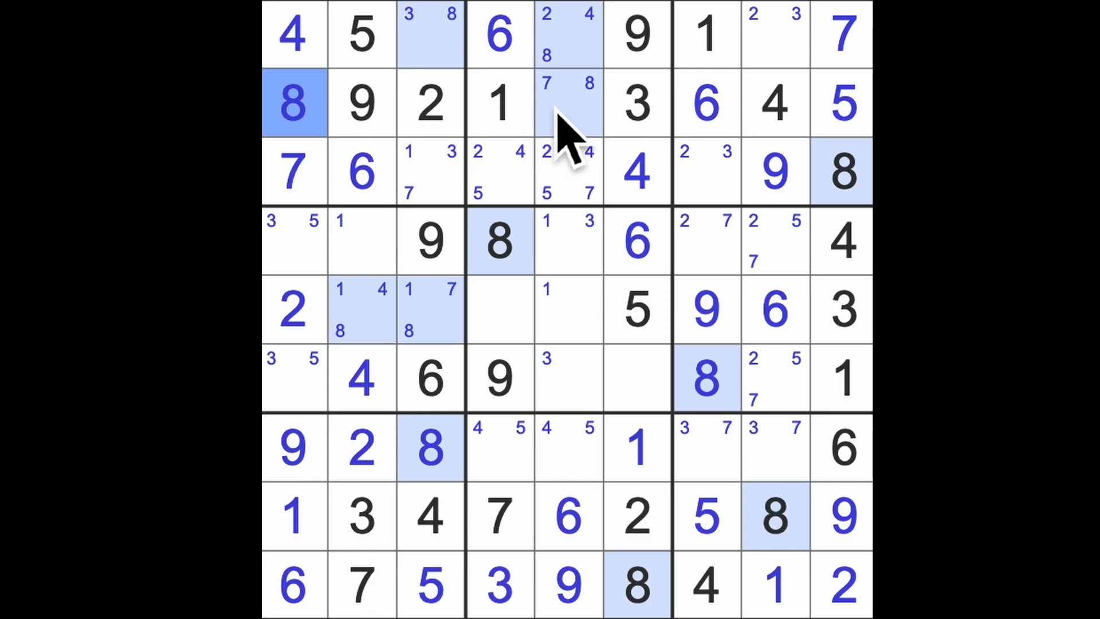
left_click(569, 103)
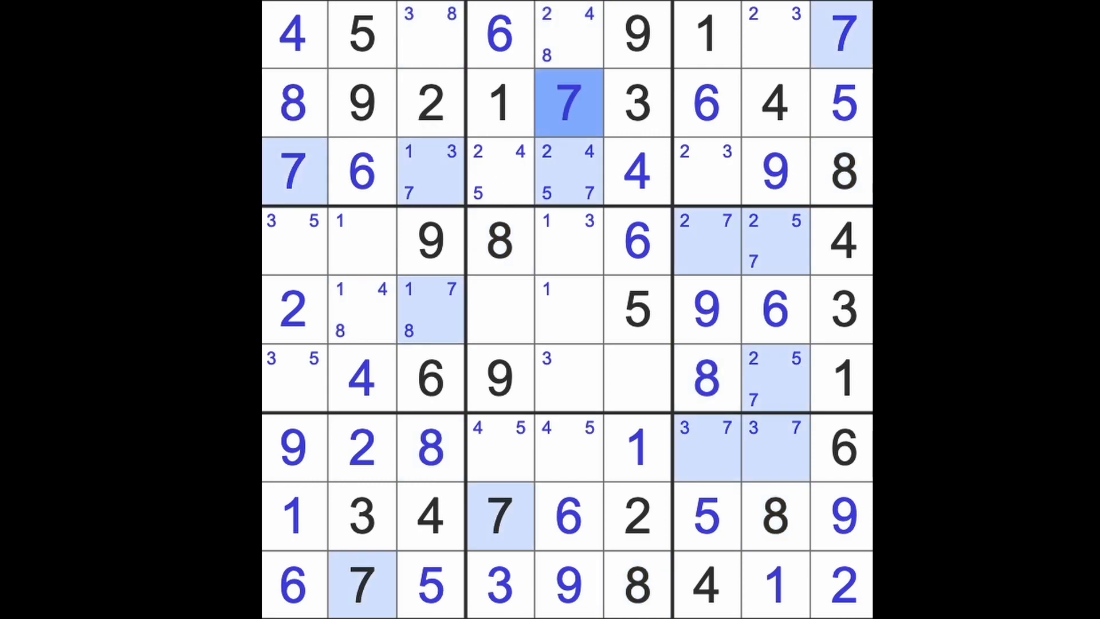
left_click(429, 309)
type("7")
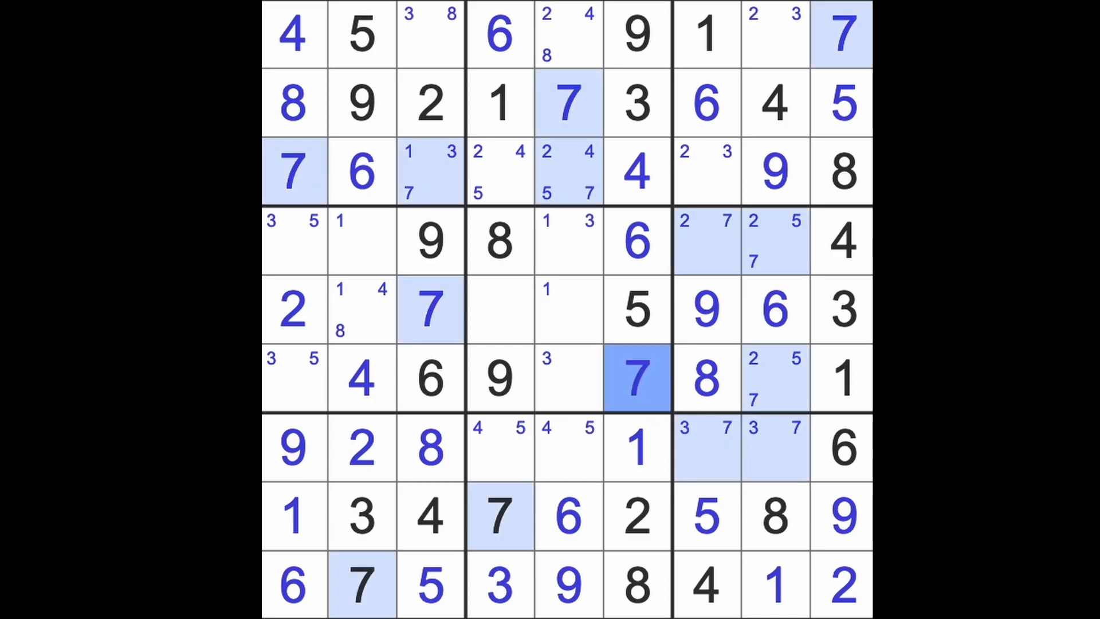
left_click(775, 379)
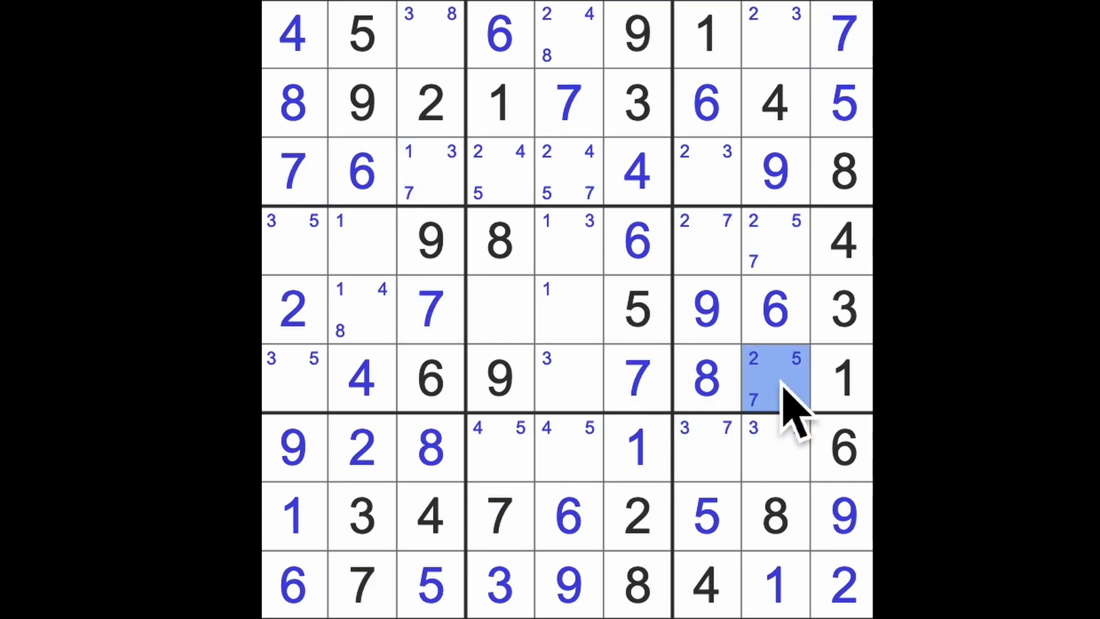
left_click(774, 378)
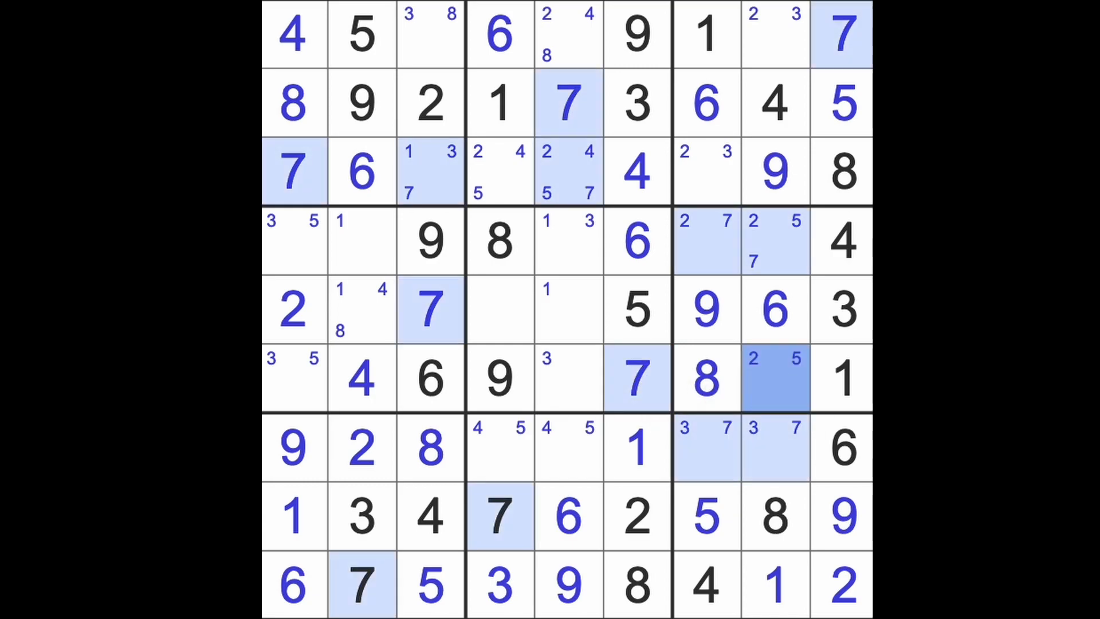
mouse_move(765, 330)
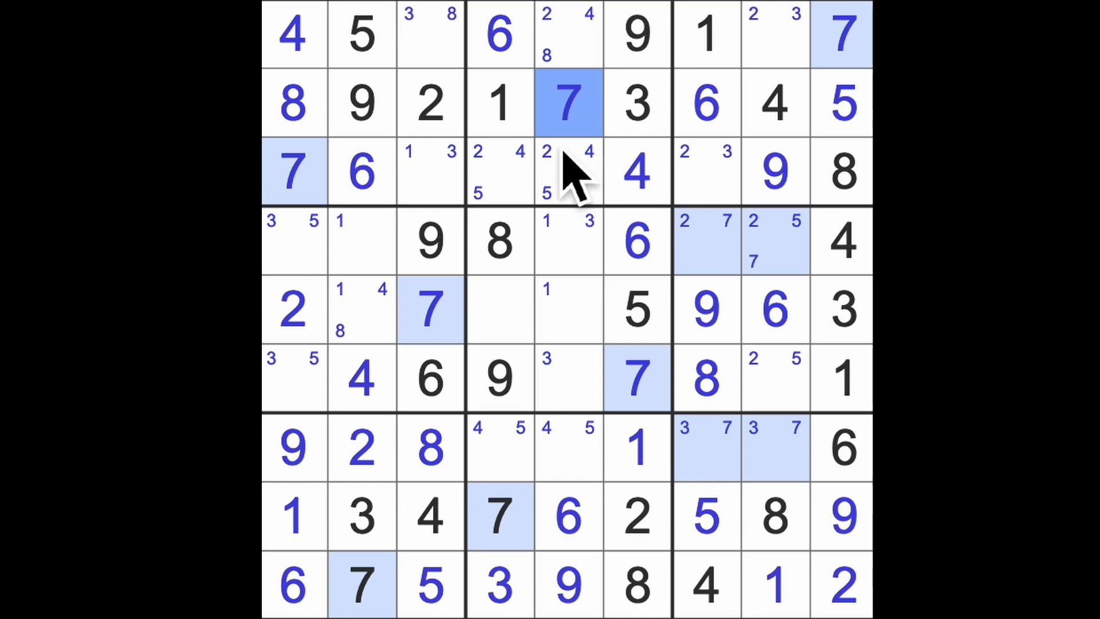
left_click(430, 35)
type("3")
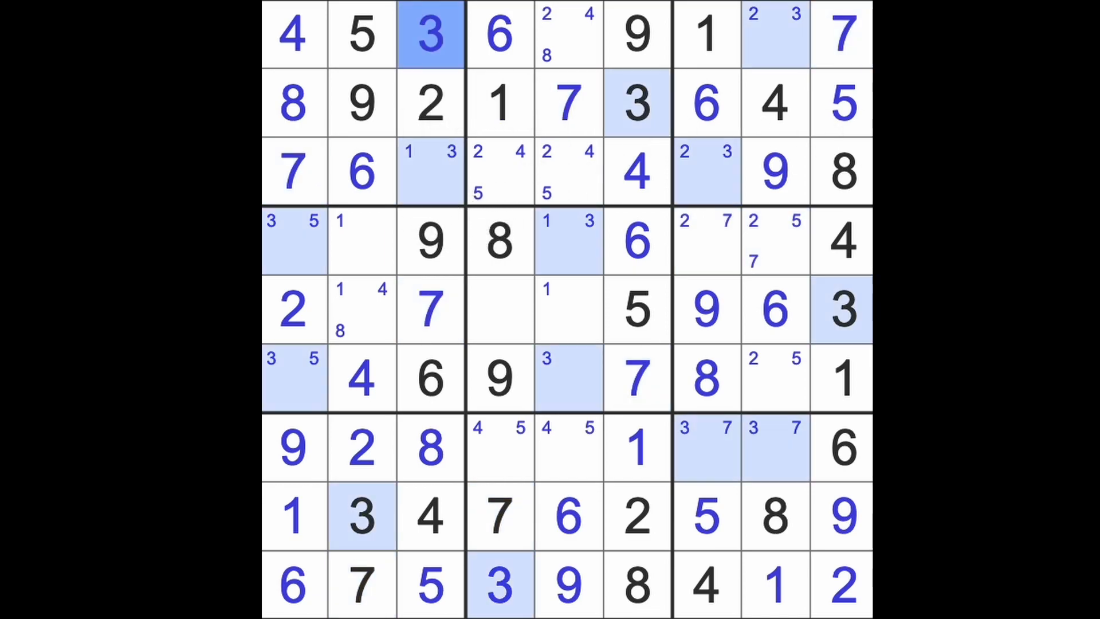
- Enter 2 in r6c5 and r3c4, fill r7c5, then 1 in r5c5 and r4c2
left_click(775, 35)
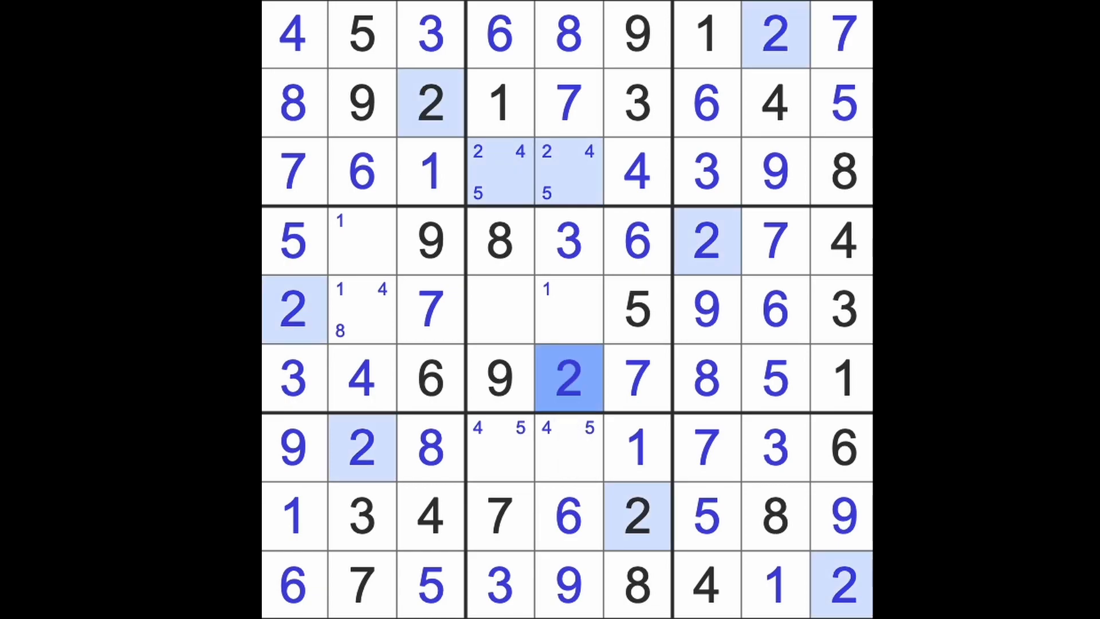
left_click(499, 171)
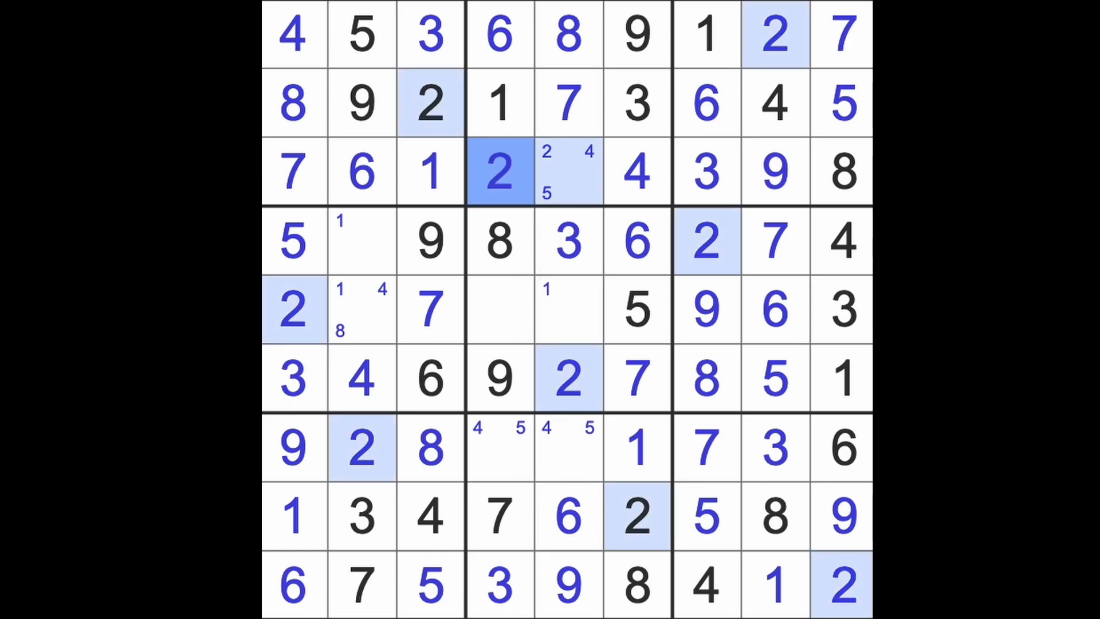
left_click(568, 172)
type("5")
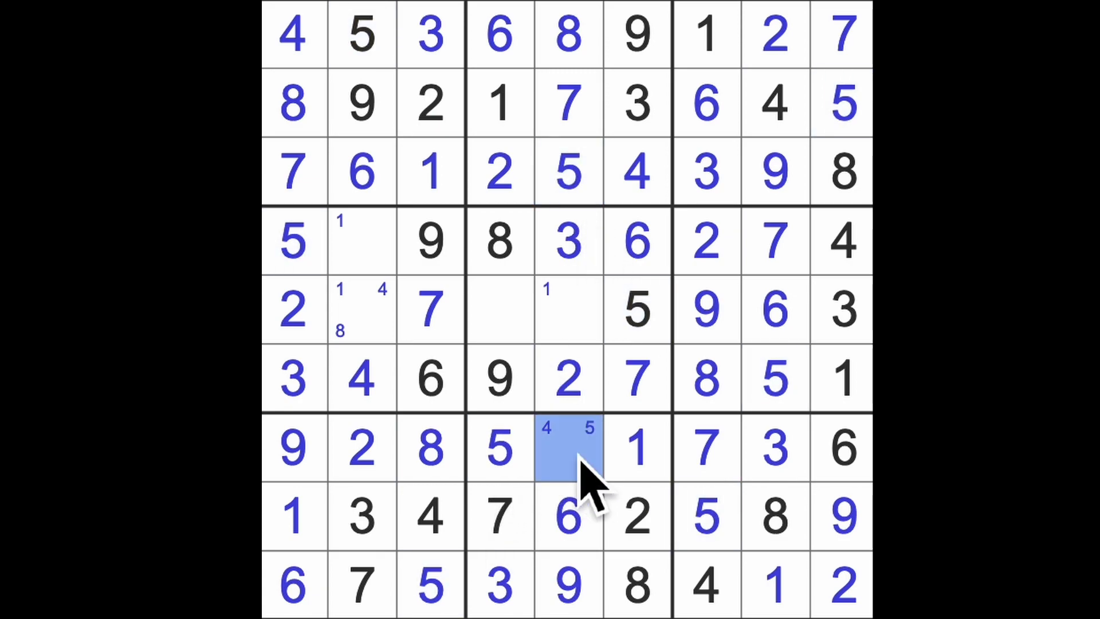
left_click(498, 309)
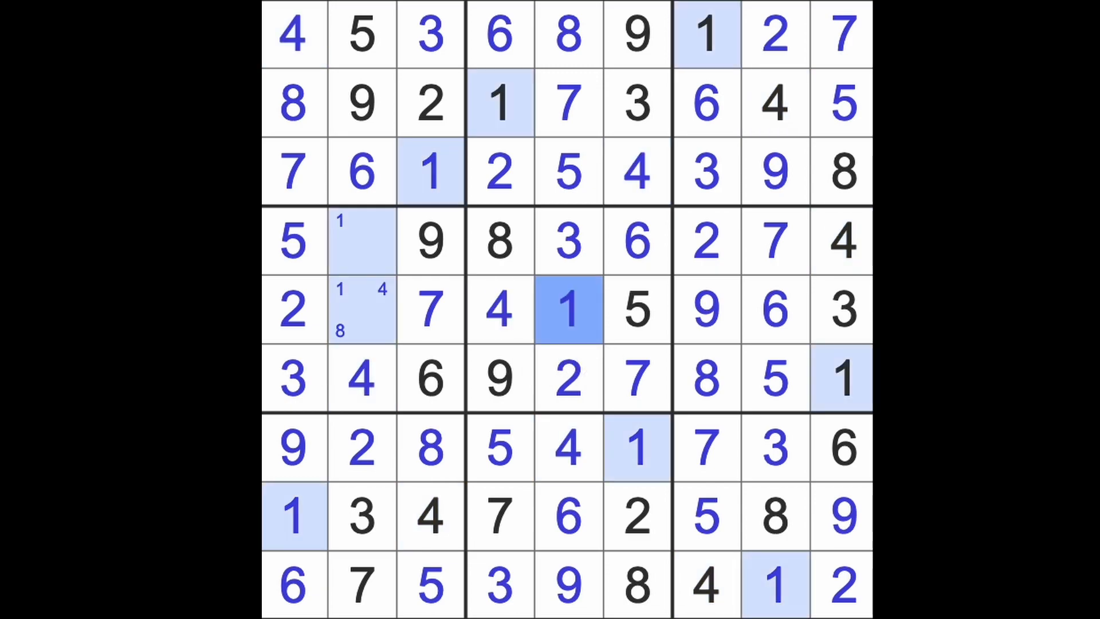
left_click(362, 240)
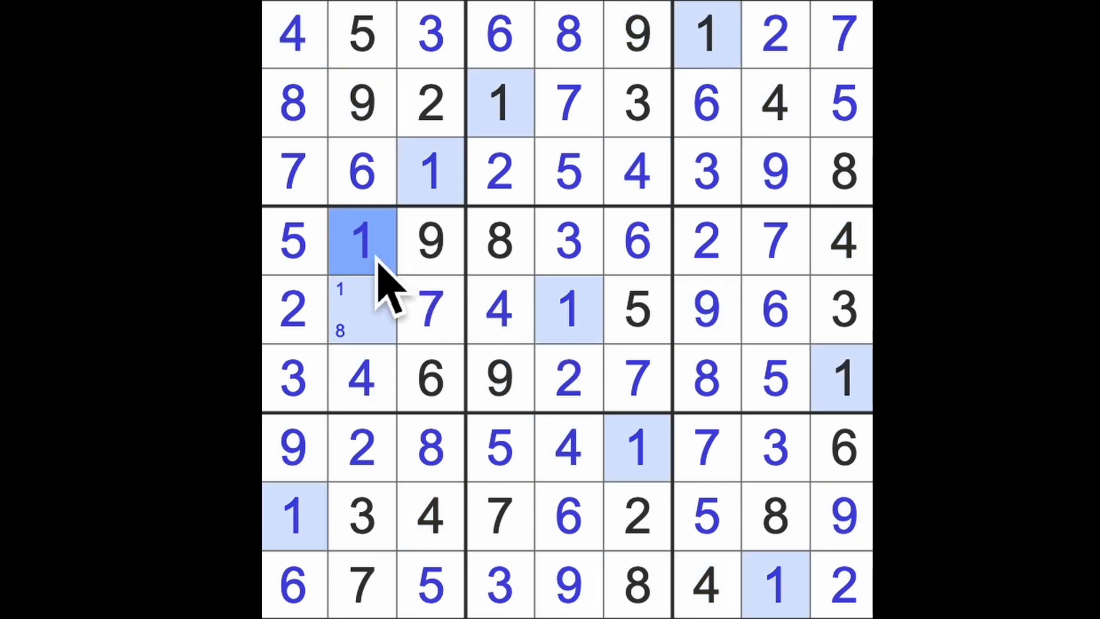